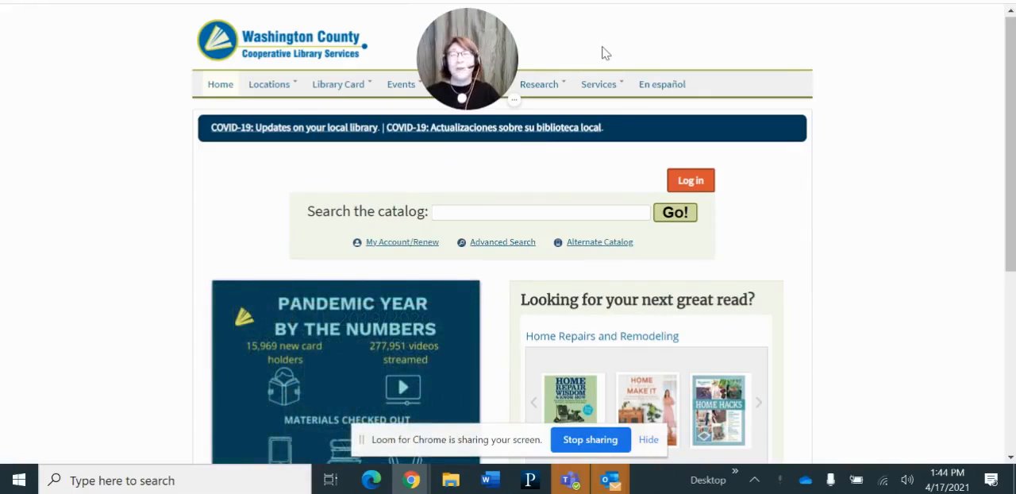
mouse_move(600, 51)
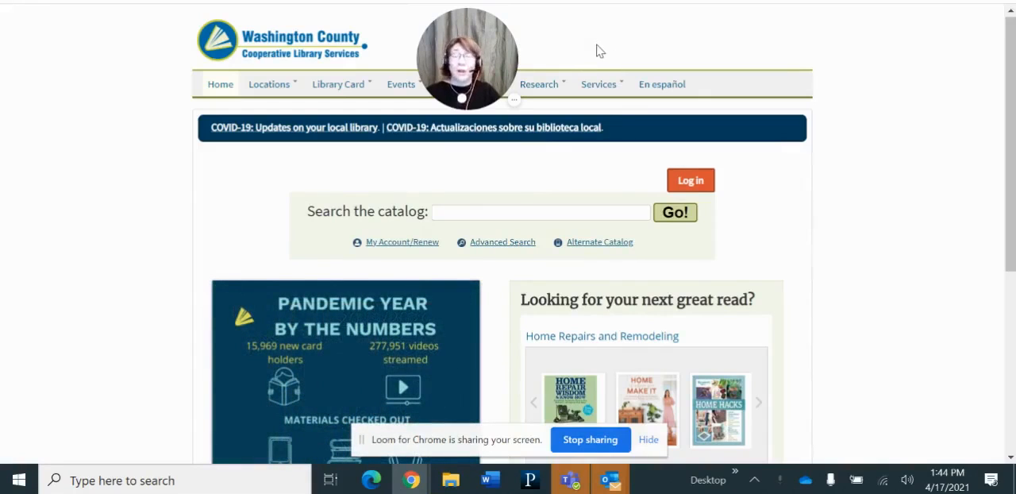
mouse_move(580, 42)
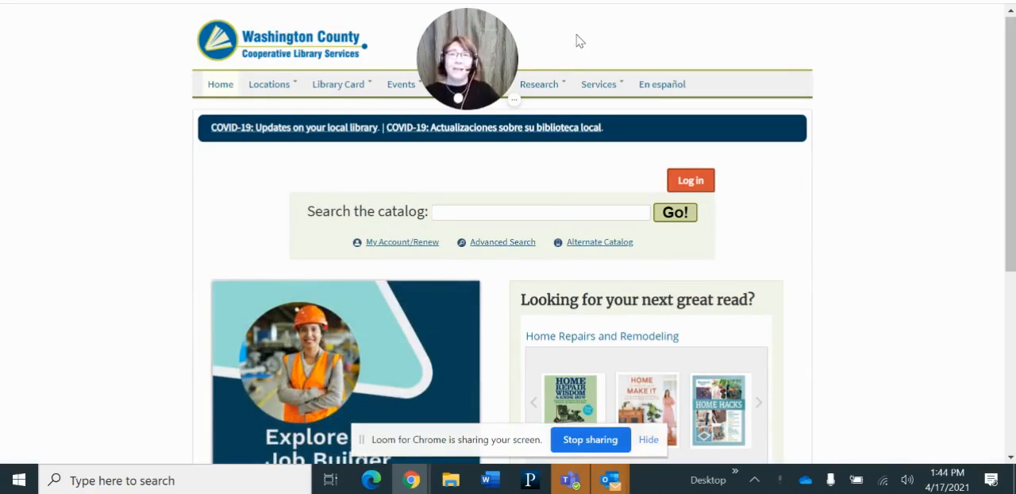
mouse_move(582, 39)
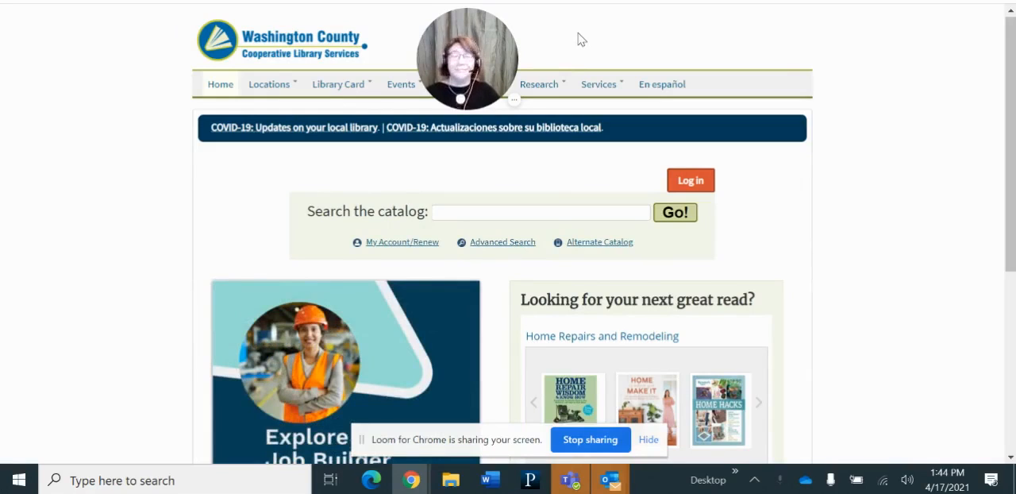
mouse_move(590, 44)
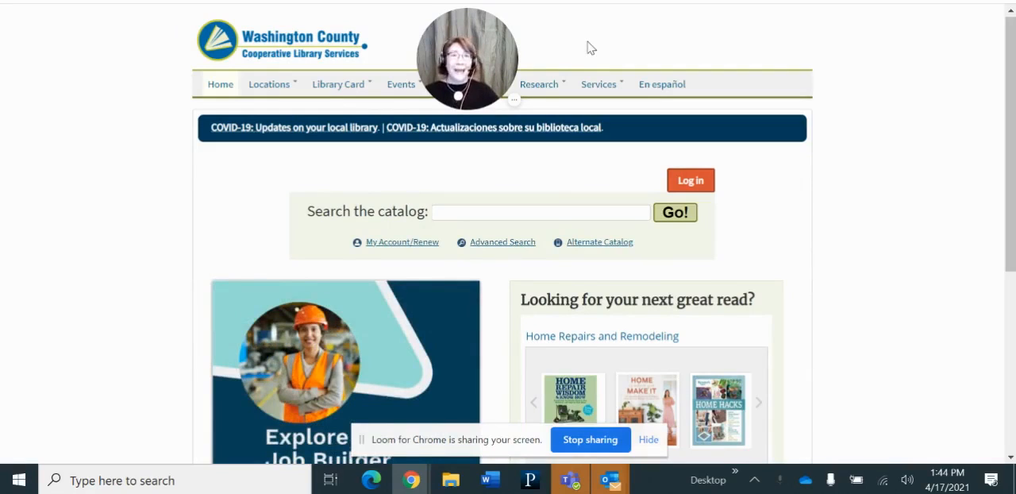
mouse_move(585, 46)
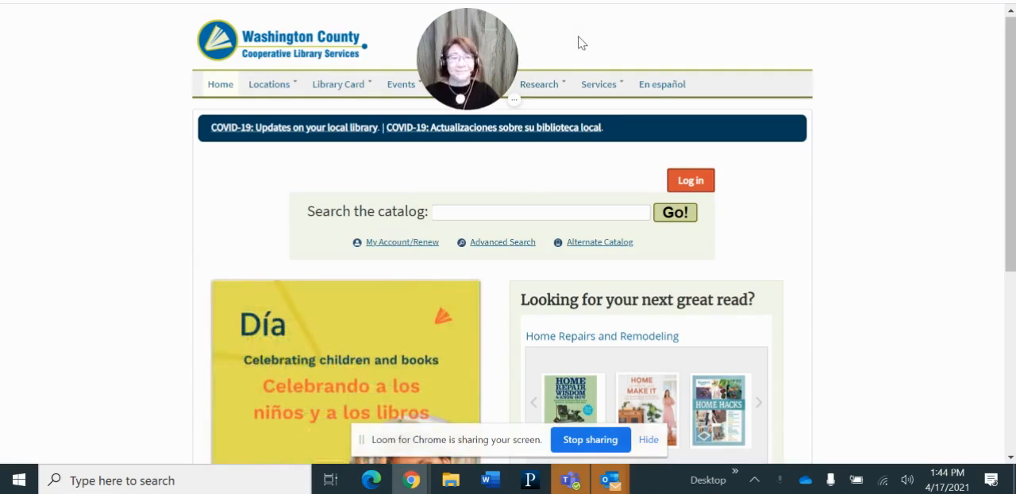
mouse_move(578, 29)
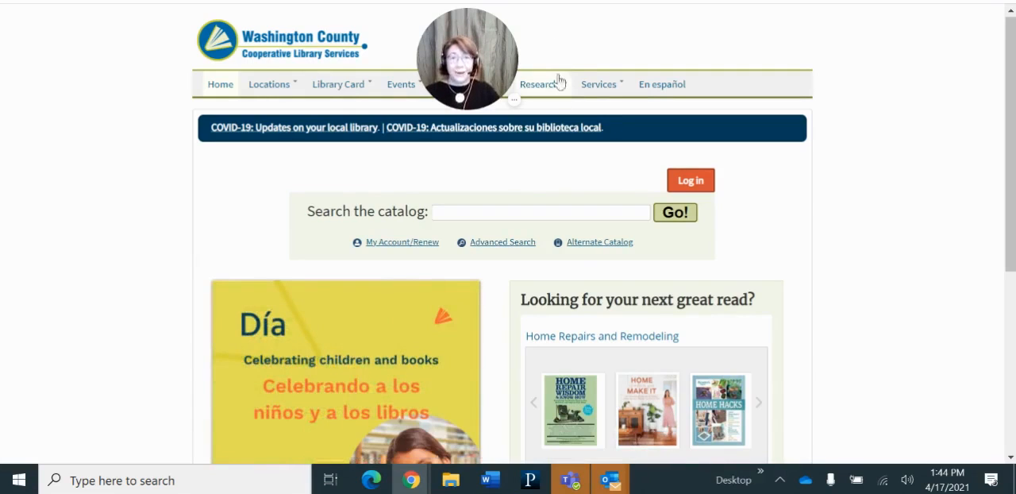
- From the library's Research page, launch Brainfuse HelpNow under Live Homework Help
left_click(540, 83)
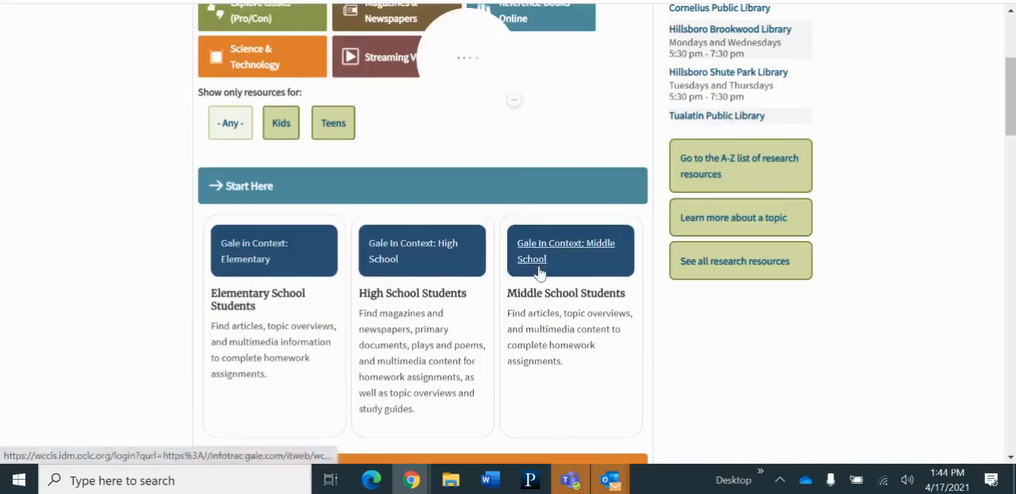
scroll("down", 3)
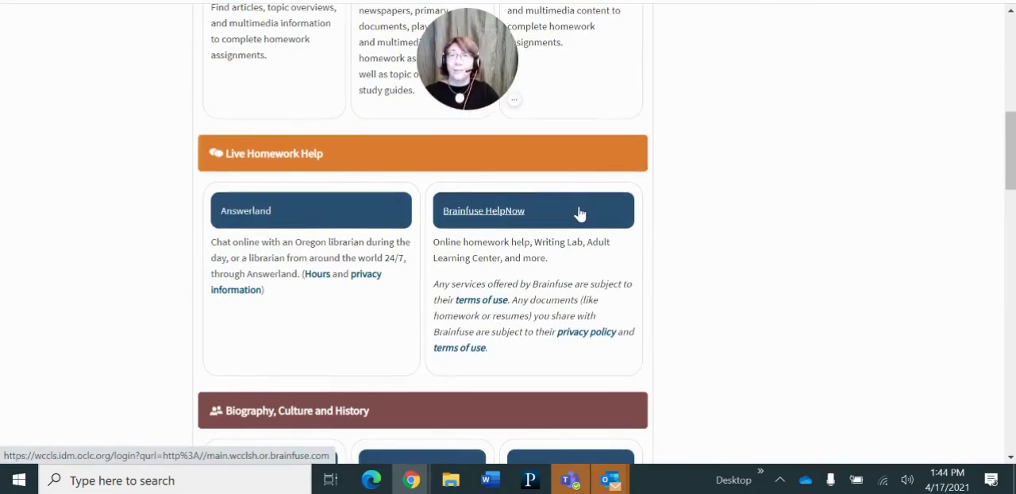
mouse_move(541, 280)
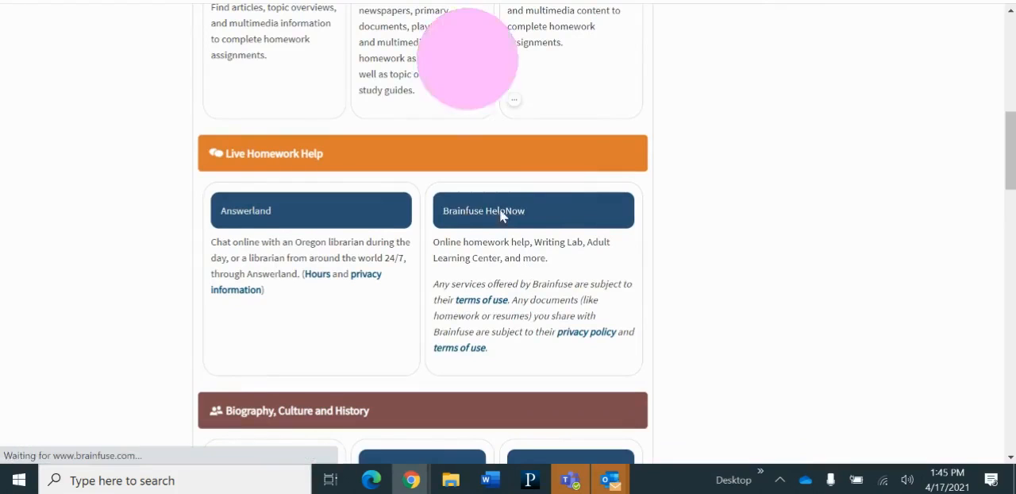
left_click(482, 209)
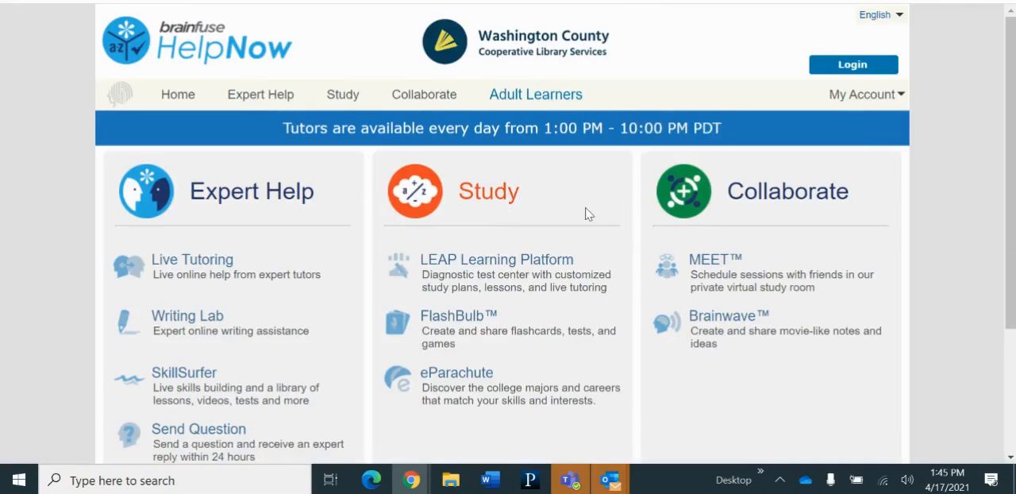
mouse_move(591, 200)
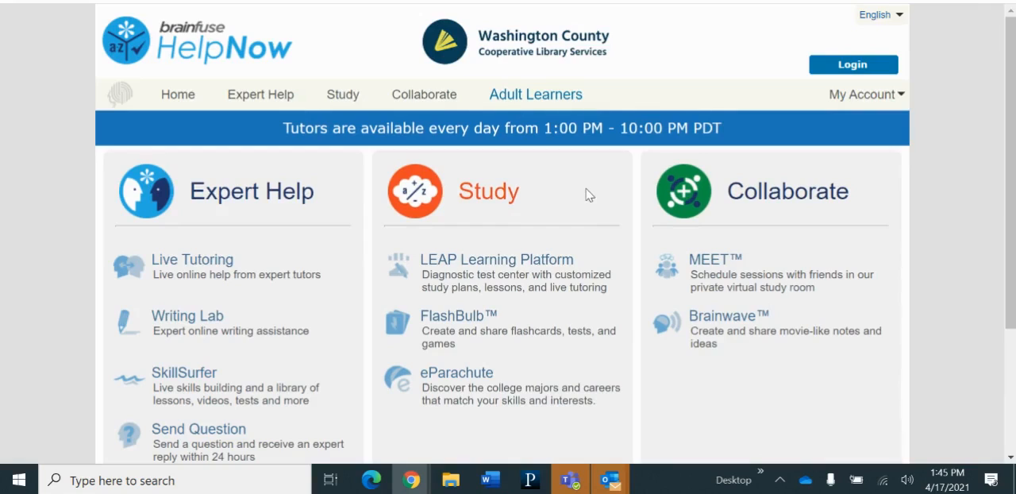
mouse_move(579, 195)
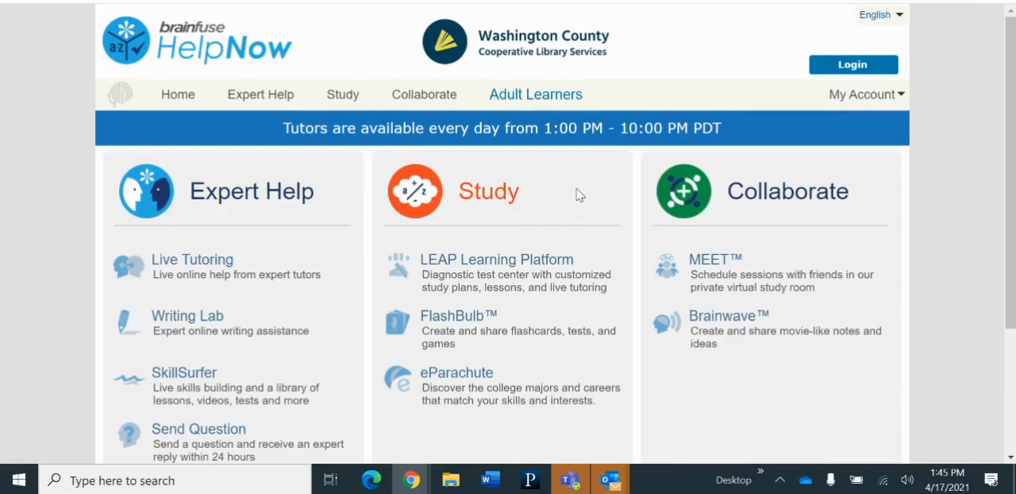
mouse_move(572, 189)
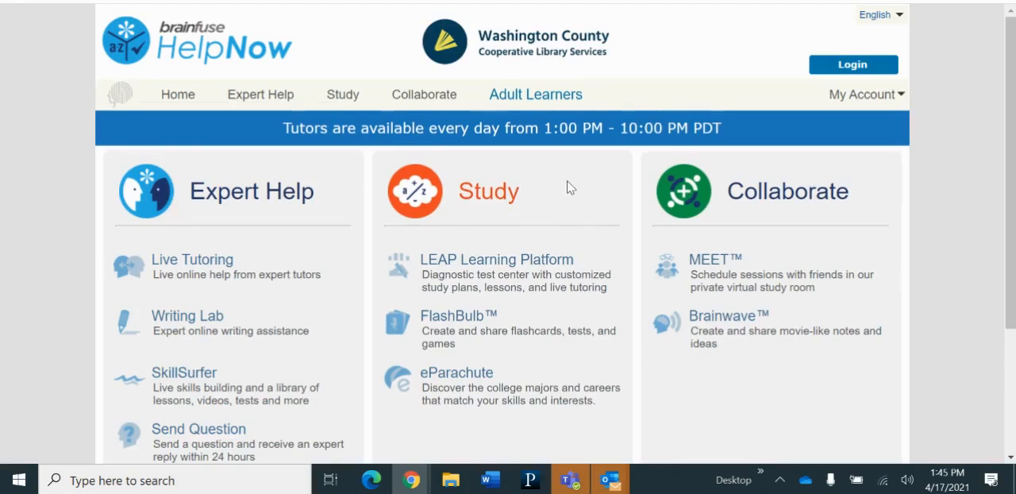
mouse_move(373, 216)
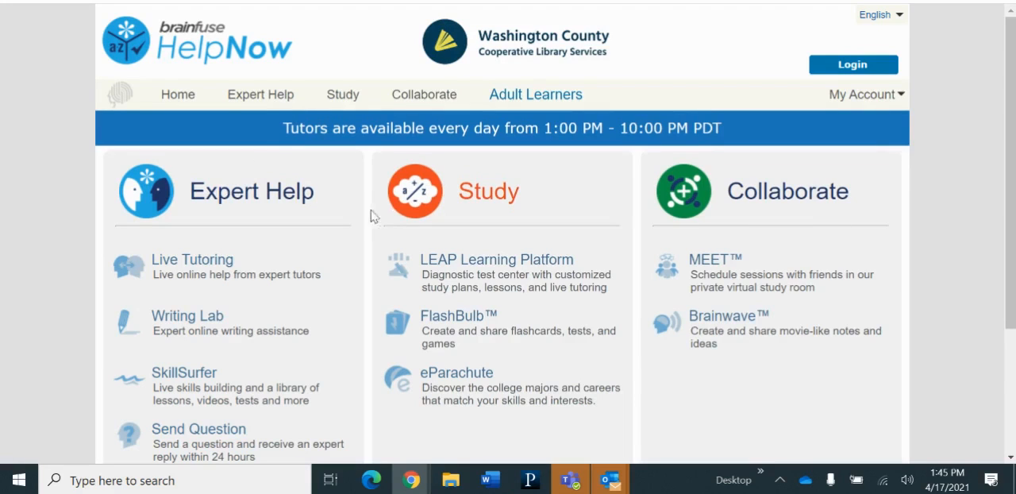
- Scroll the HelpNow home page to reveal SkillSurfer, Send Question and Language Lab
scroll("down", 3)
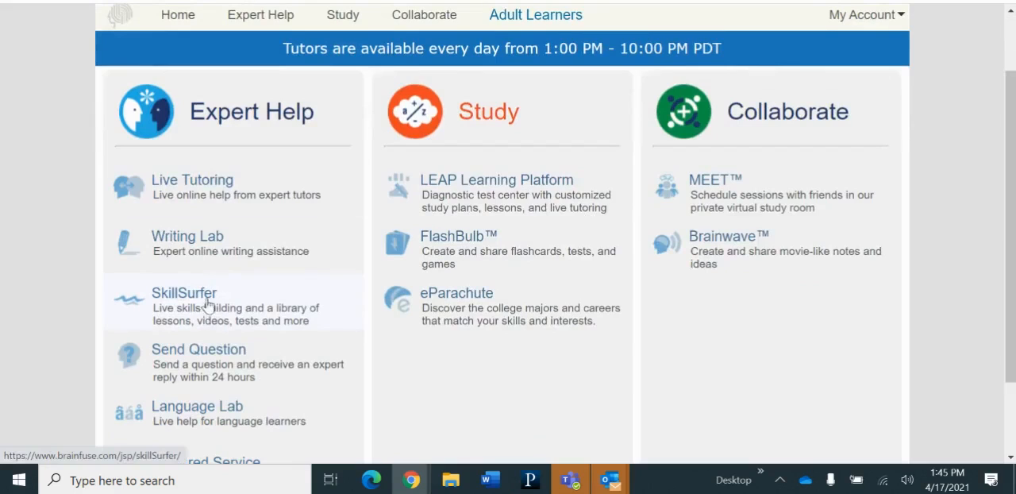
mouse_move(206, 293)
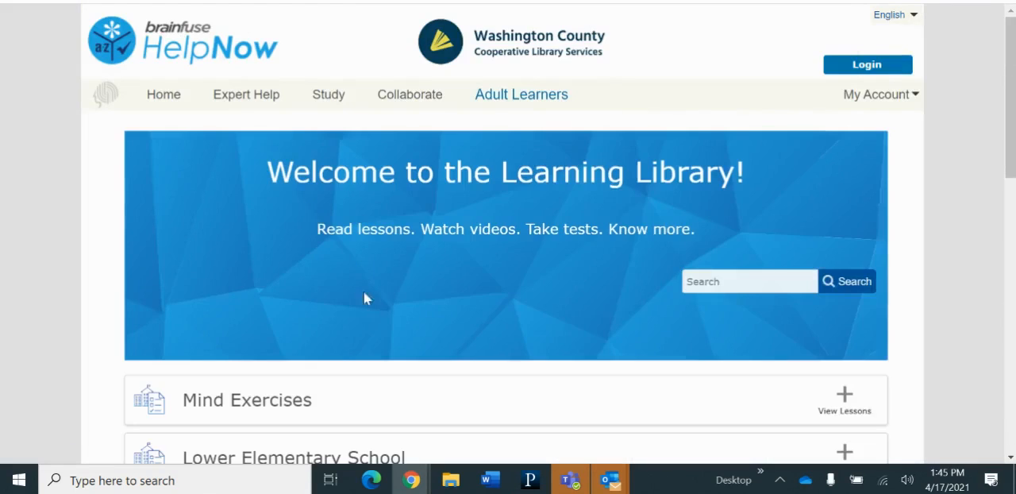
mouse_move(428, 296)
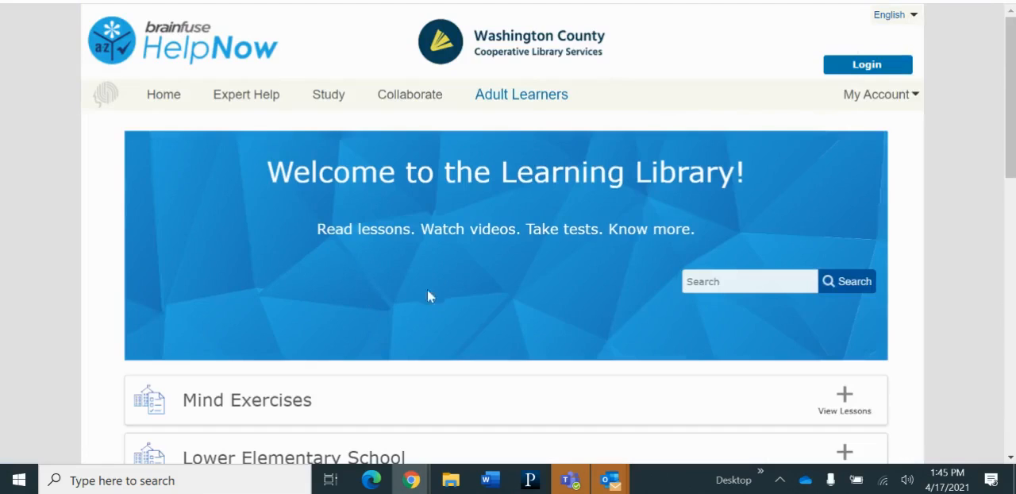
- Search the Learning Library for "ap" to list matching AP topics and practice tests
scroll("down", 3)
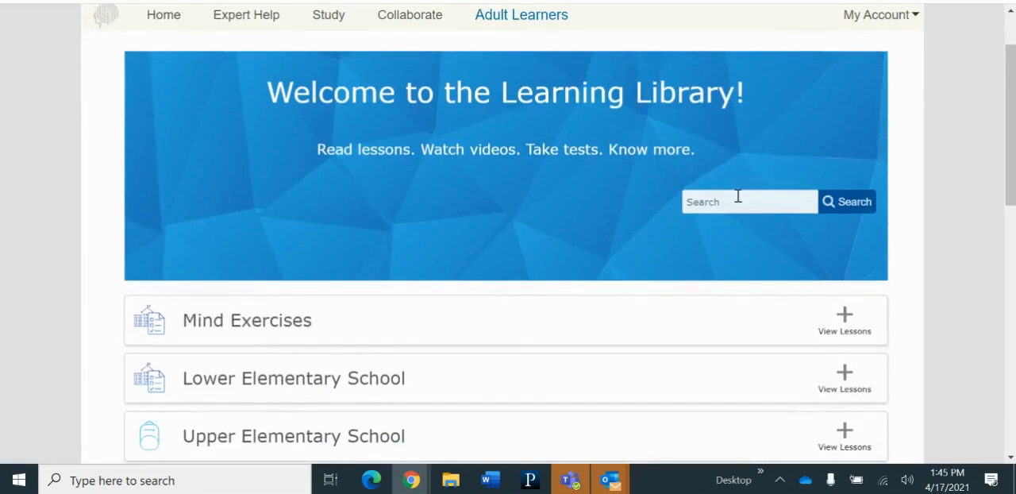
type("ap")
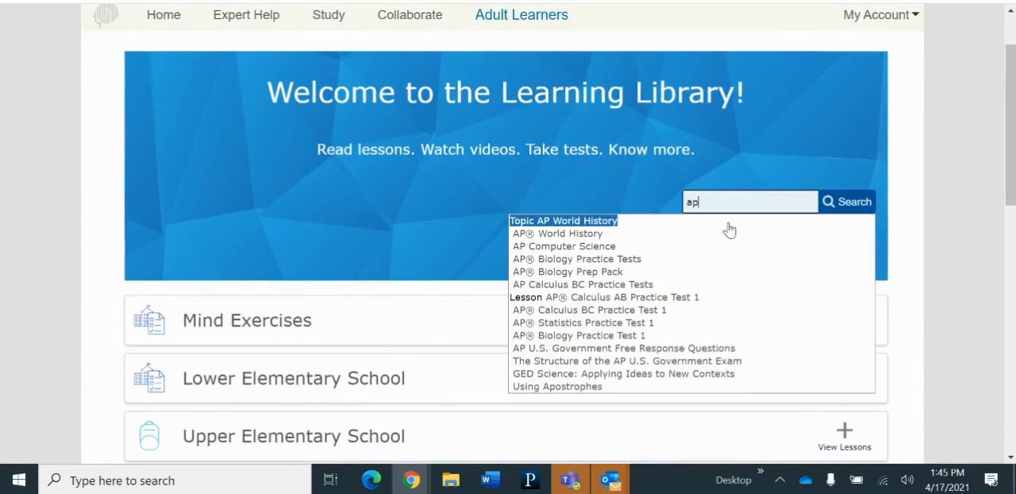
mouse_move(378, 260)
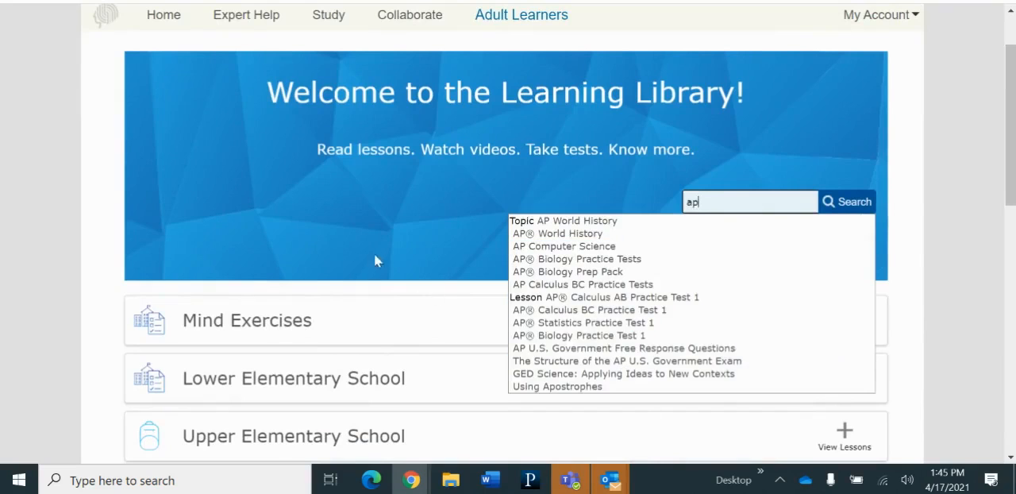
scroll("down", 3)
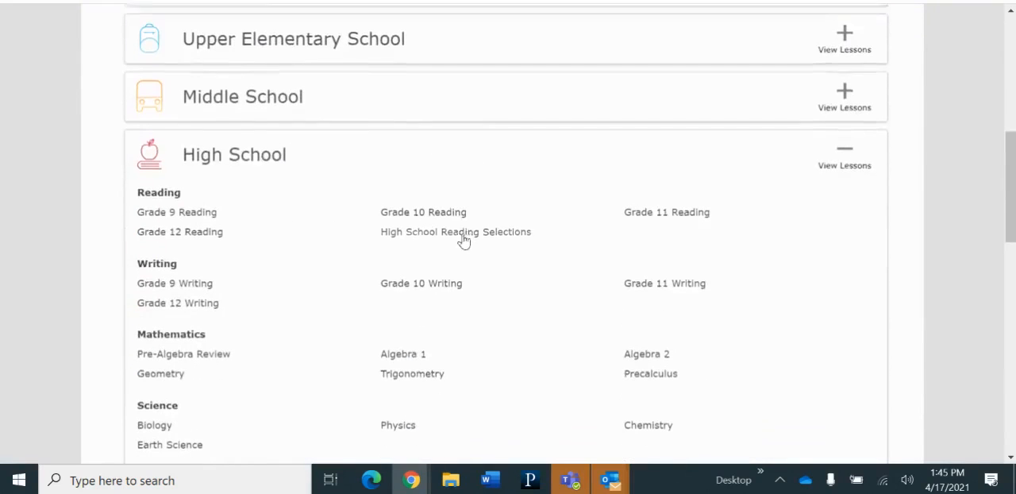
- Scroll the expanded High School section down to Social Studies and AP Exam Prep lessons
scroll("down", 3)
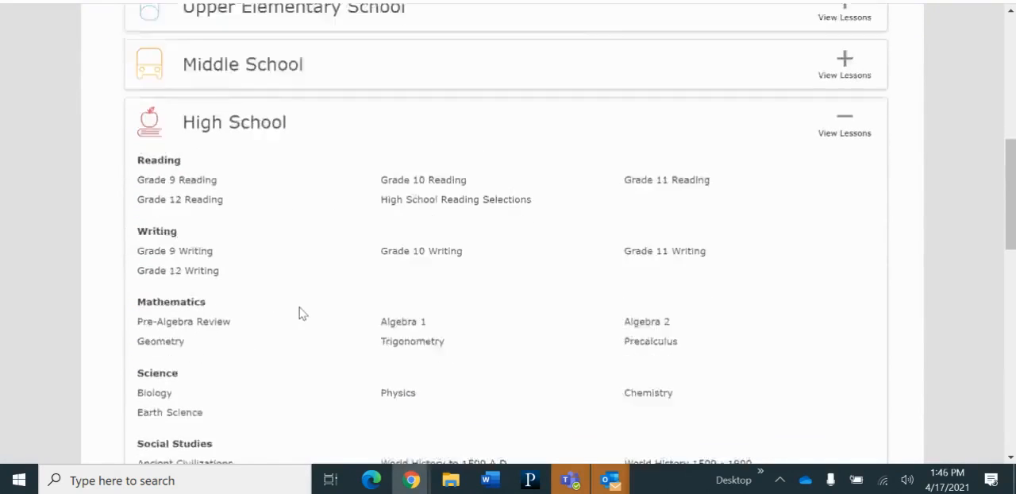
scroll("down", 3)
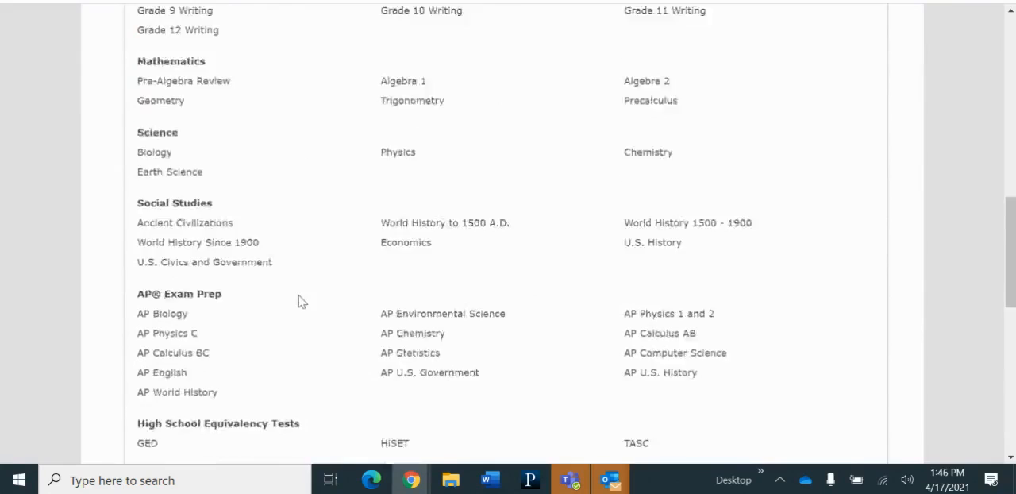
scroll("down", 3)
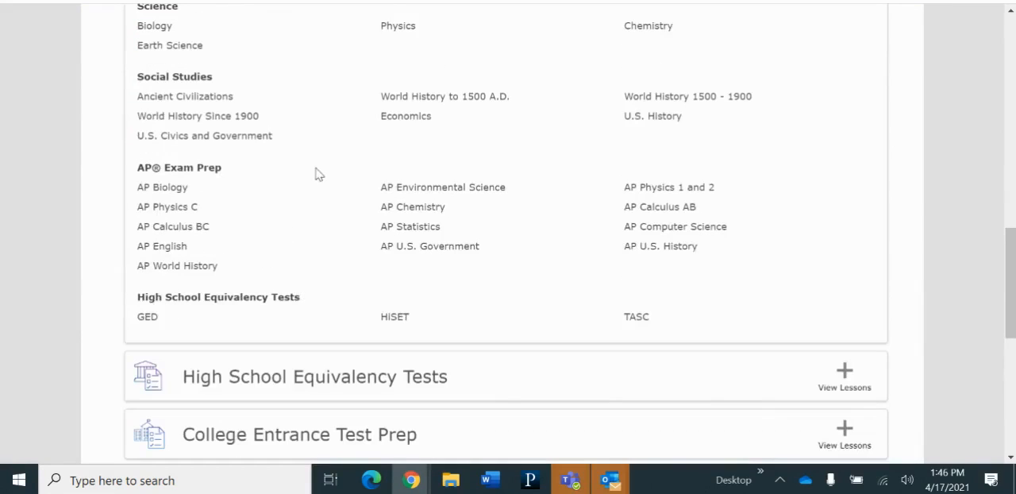
mouse_move(232, 232)
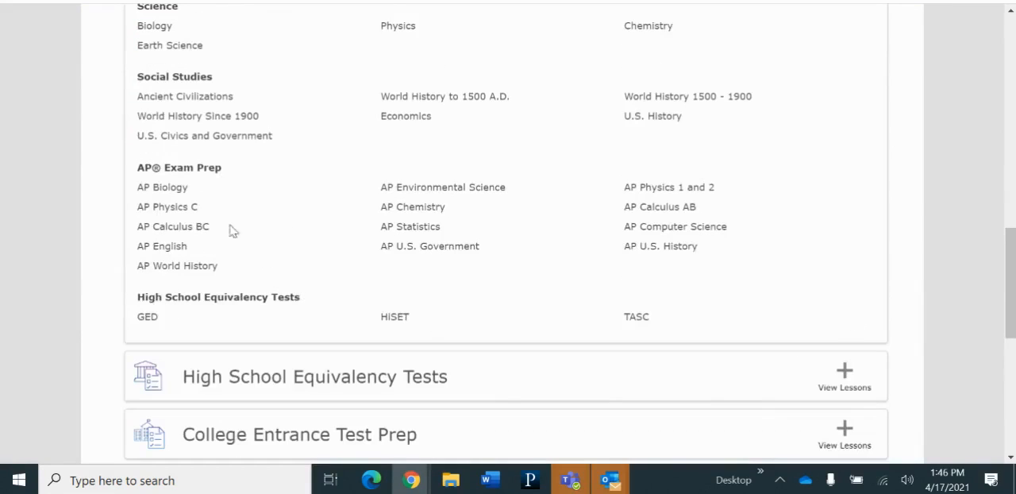
mouse_move(289, 235)
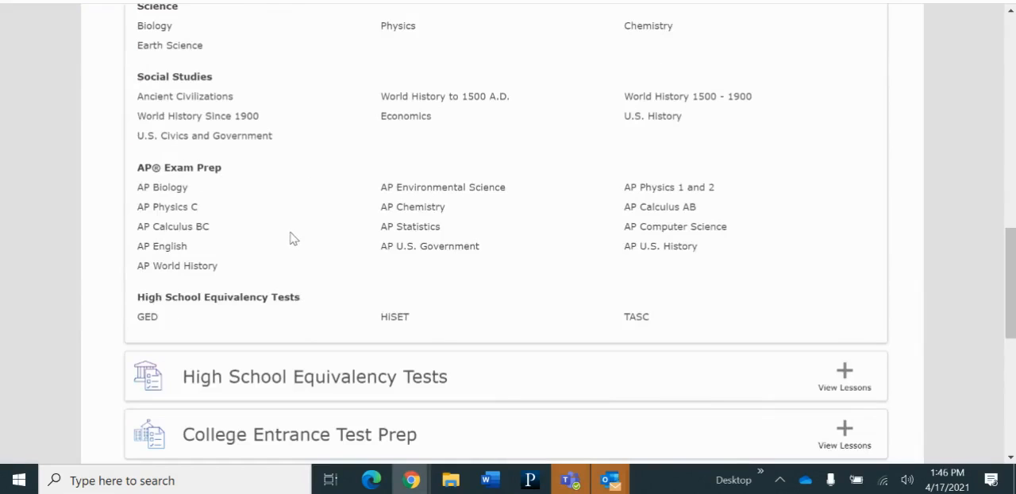
mouse_move(683, 254)
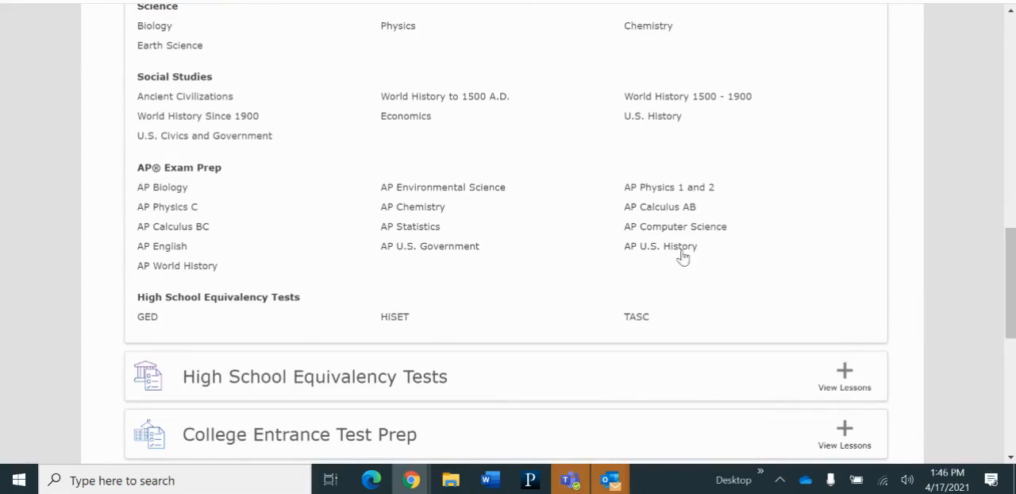
mouse_move(295, 260)
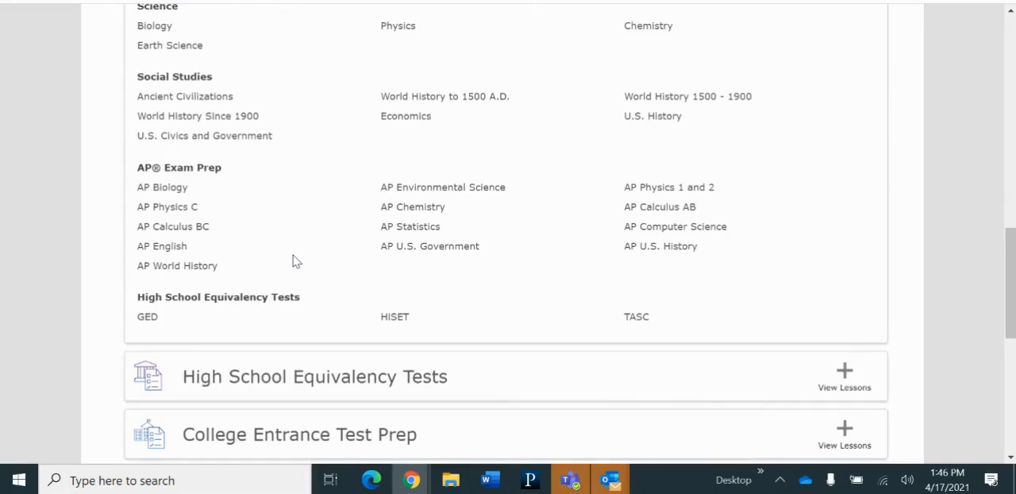
mouse_move(294, 240)
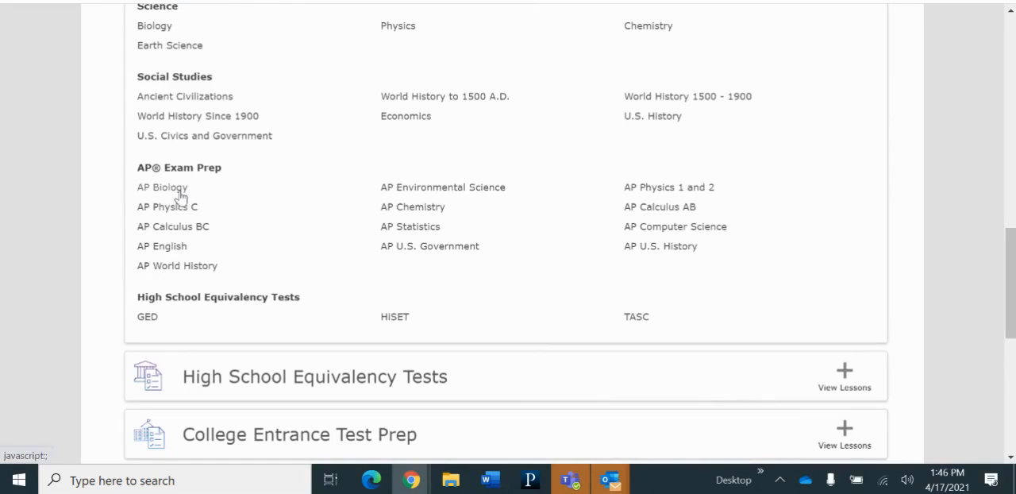
mouse_move(533, 276)
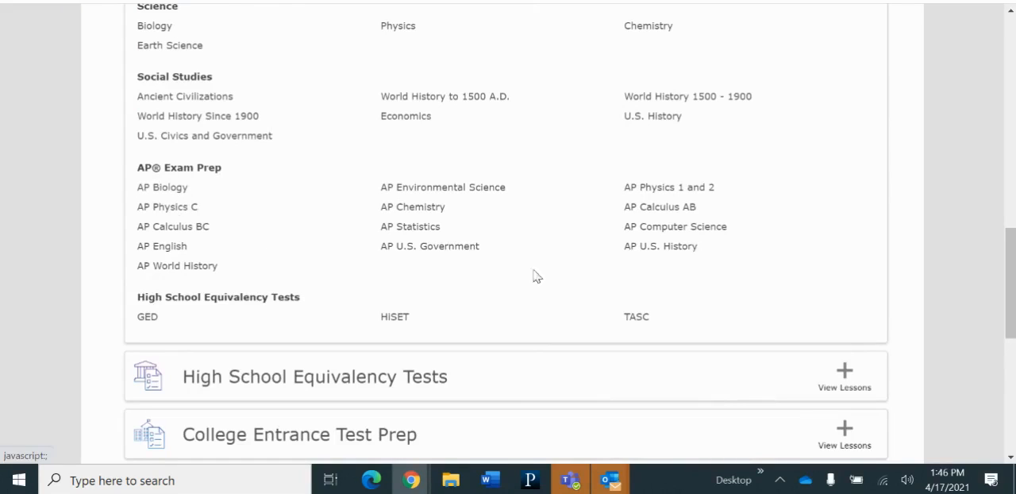
mouse_move(680, 248)
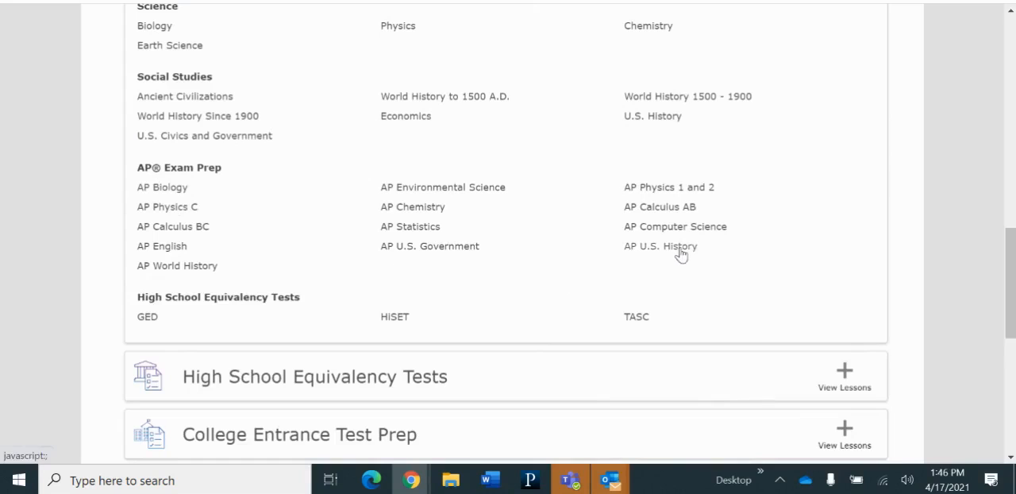
- View AP U.S. History's practice tests, prep pack and era-by-era lessons, then return to the top
left_click(661, 246)
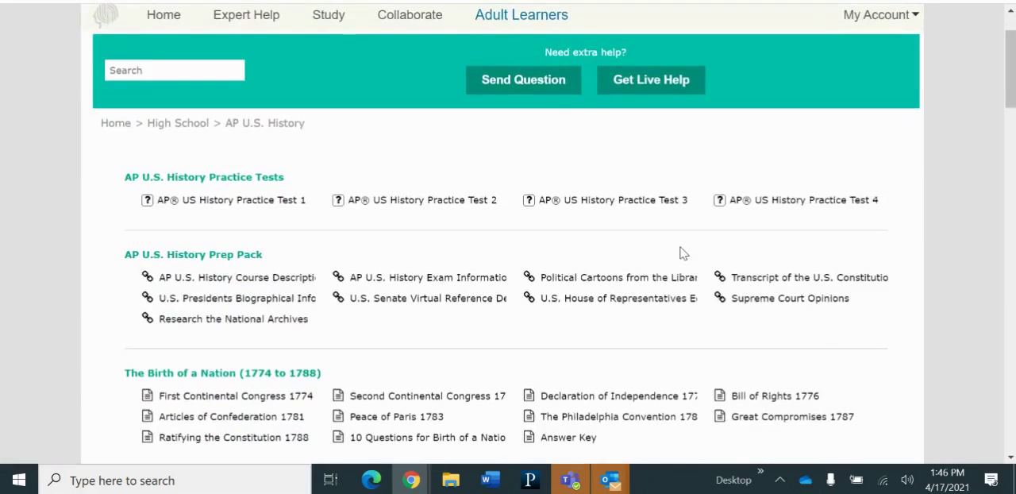
mouse_move(505, 343)
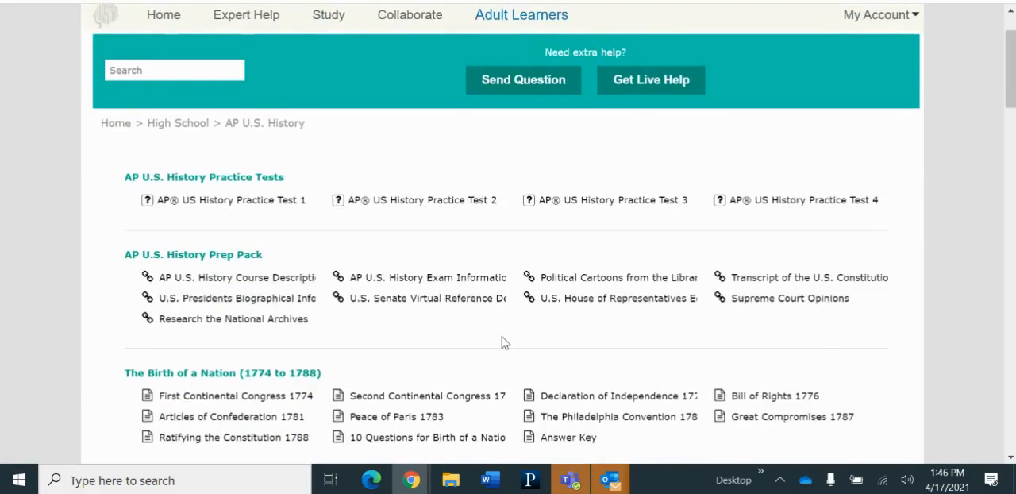
scroll("down", 3)
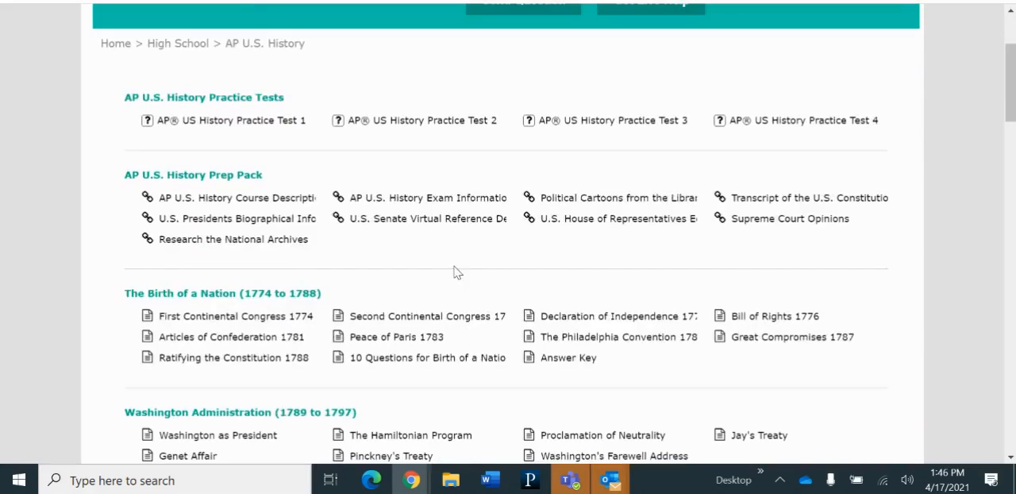
mouse_move(467, 257)
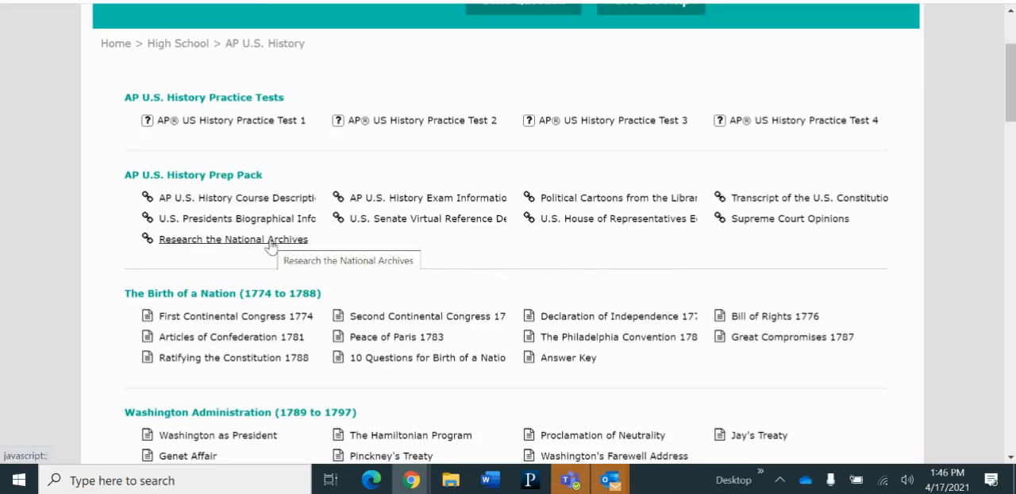
mouse_move(502, 254)
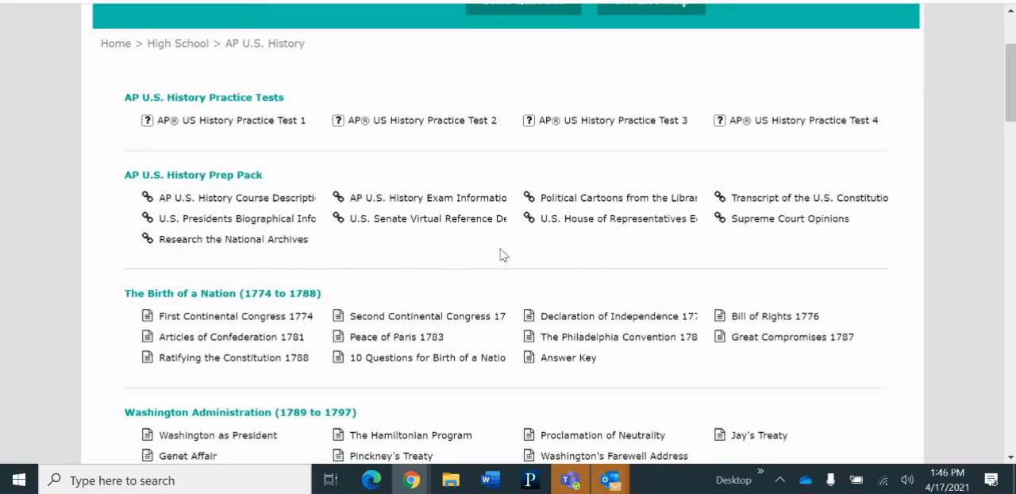
mouse_move(458, 242)
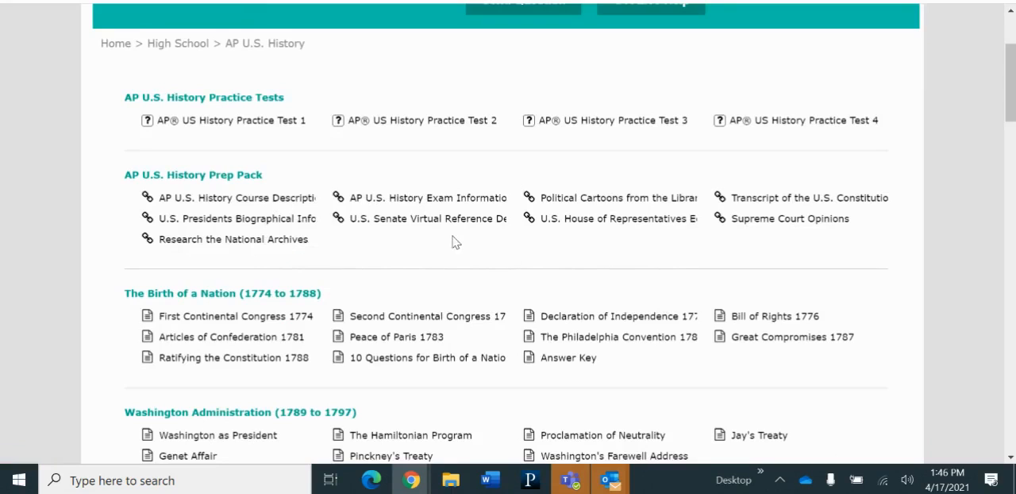
mouse_move(232, 165)
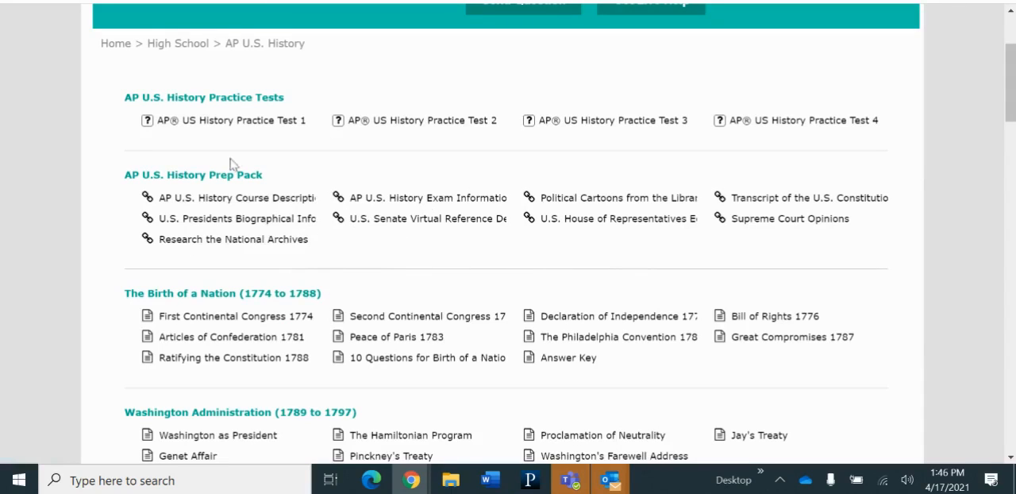
mouse_move(397, 253)
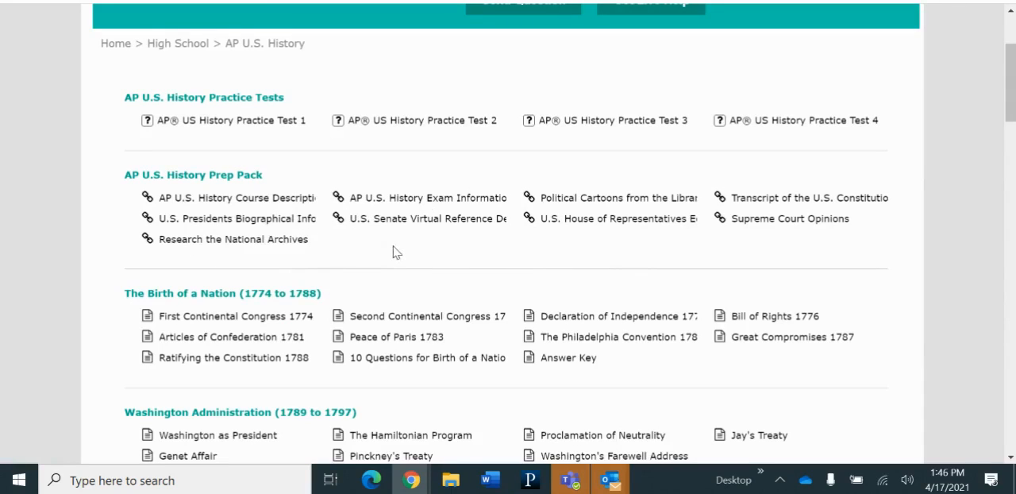
scroll("down", 3)
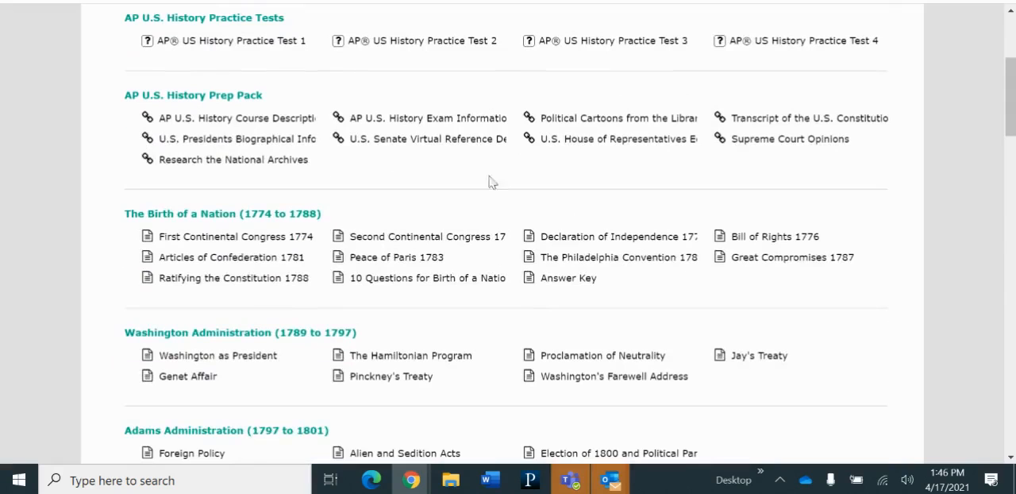
scroll("down", 3)
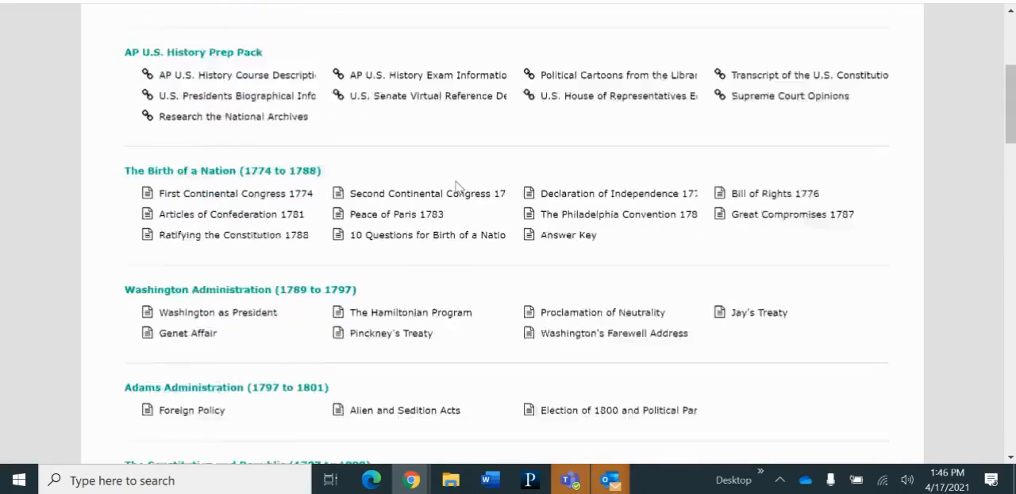
scroll("down", 3)
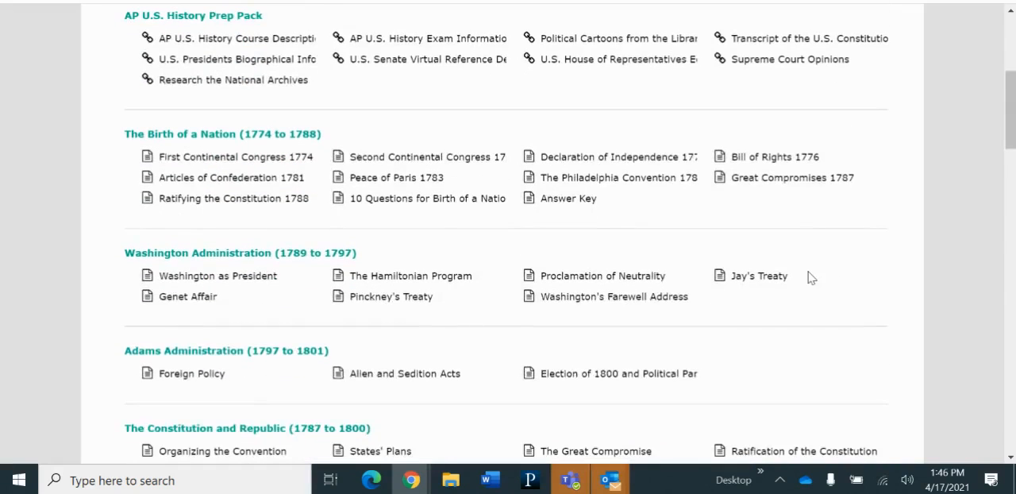
scroll("down", 3)
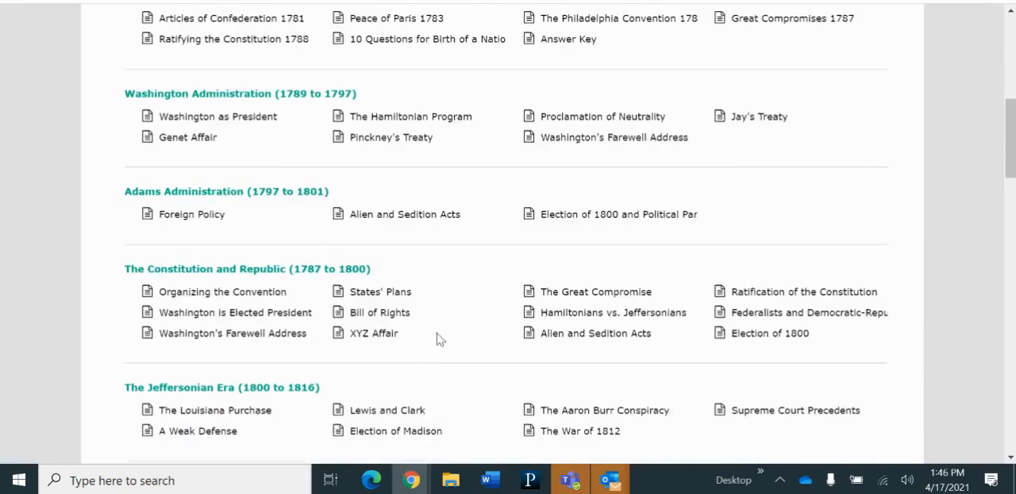
scroll("down", 3)
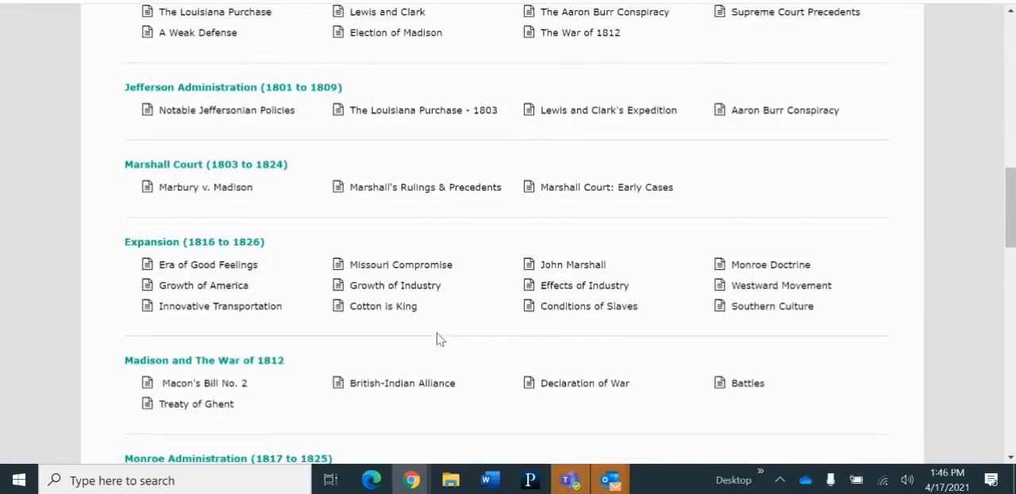
scroll("down", 3)
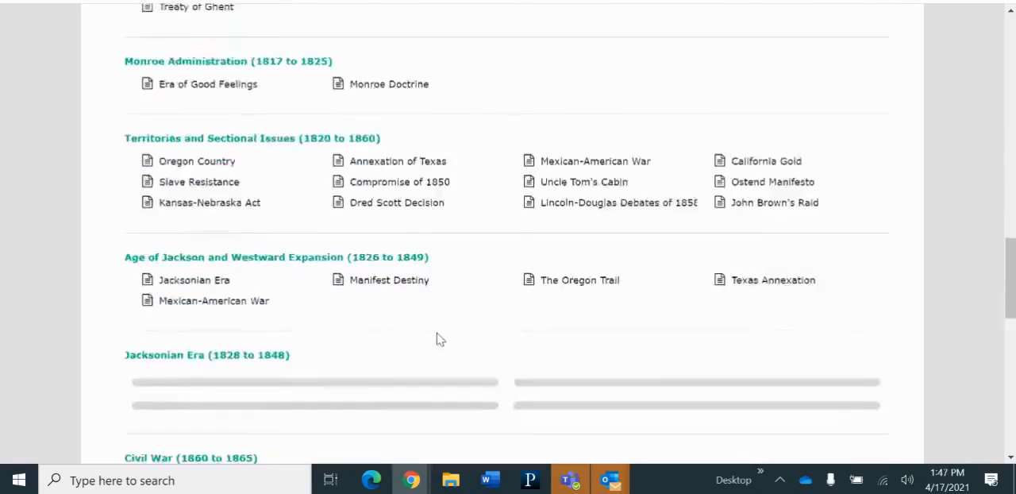
scroll("down", 3)
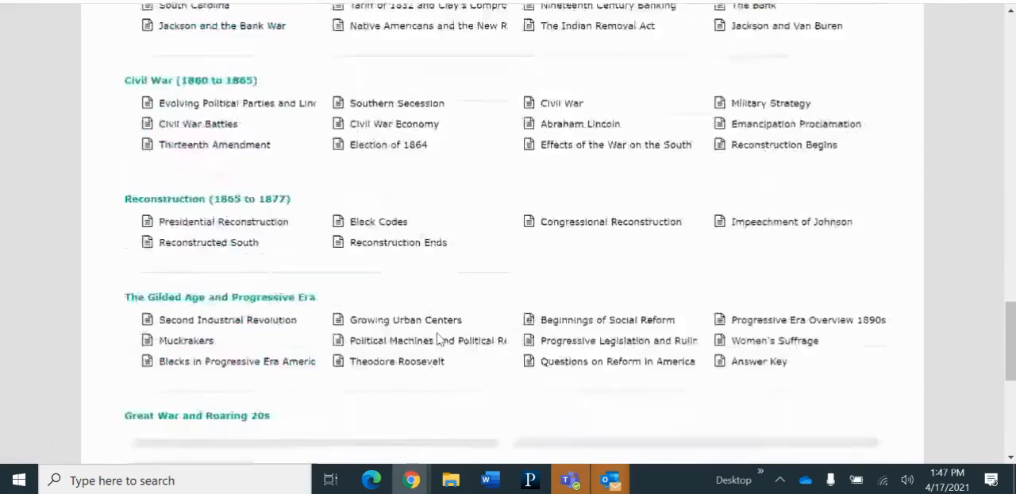
scroll("down", 3)
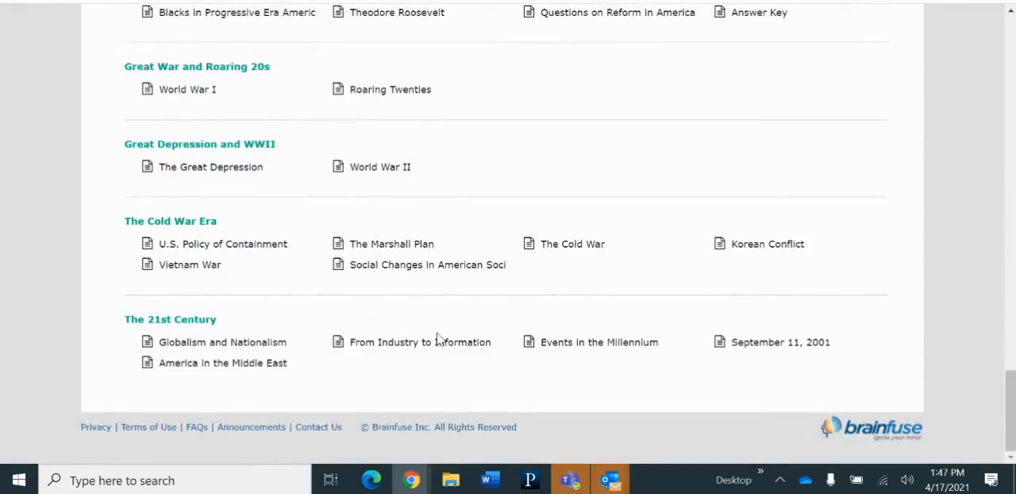
mouse_move(480, 222)
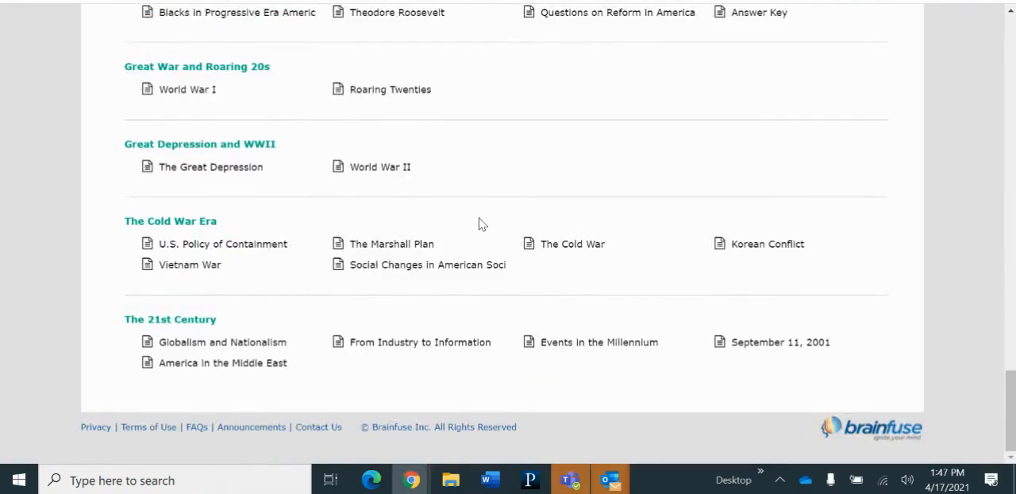
scroll("up", 3)
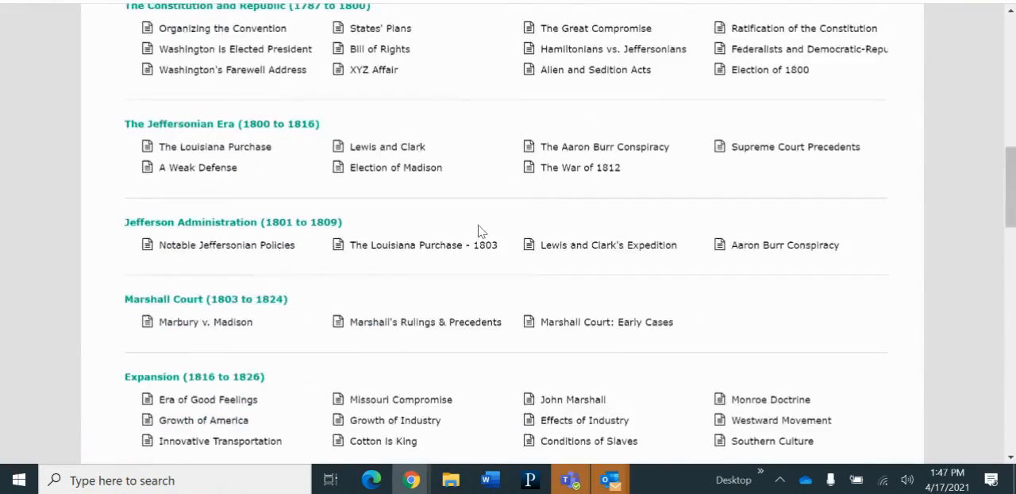
scroll("up", 3)
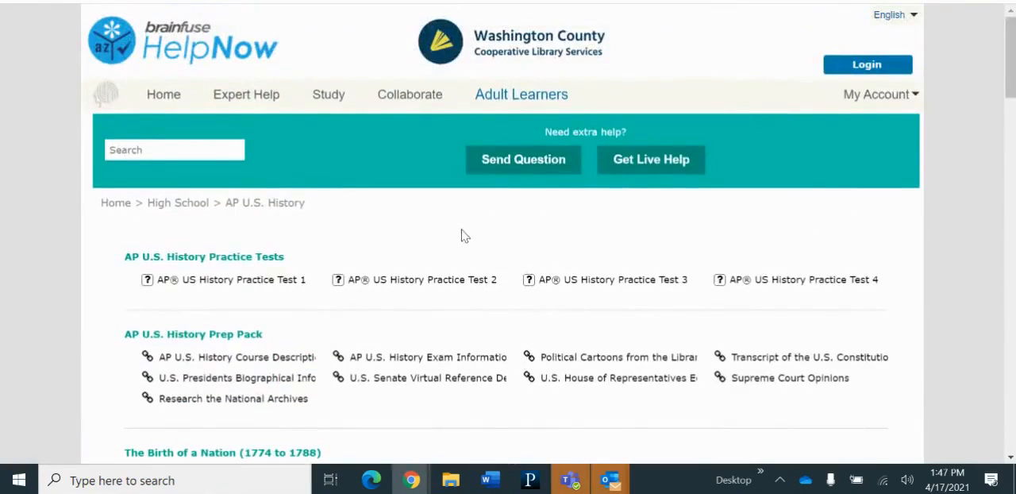
mouse_move(443, 213)
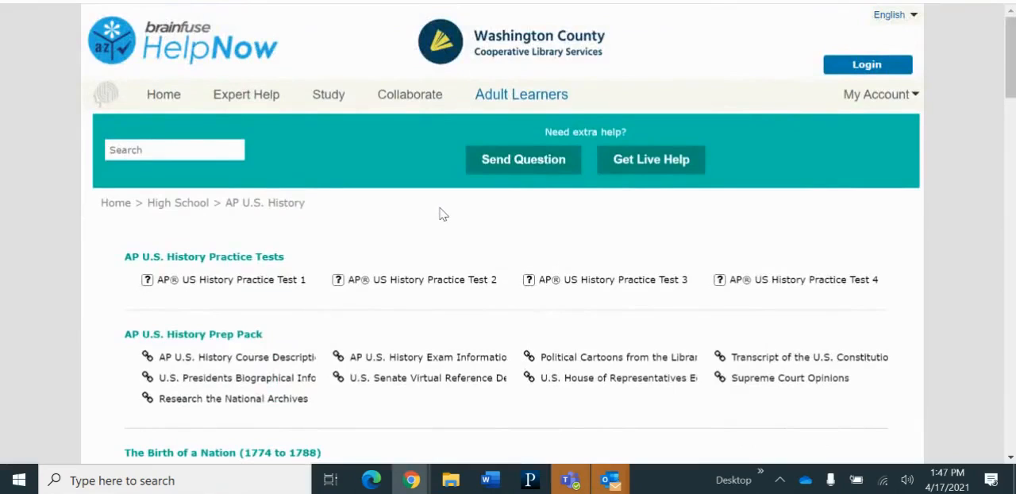
mouse_move(476, 213)
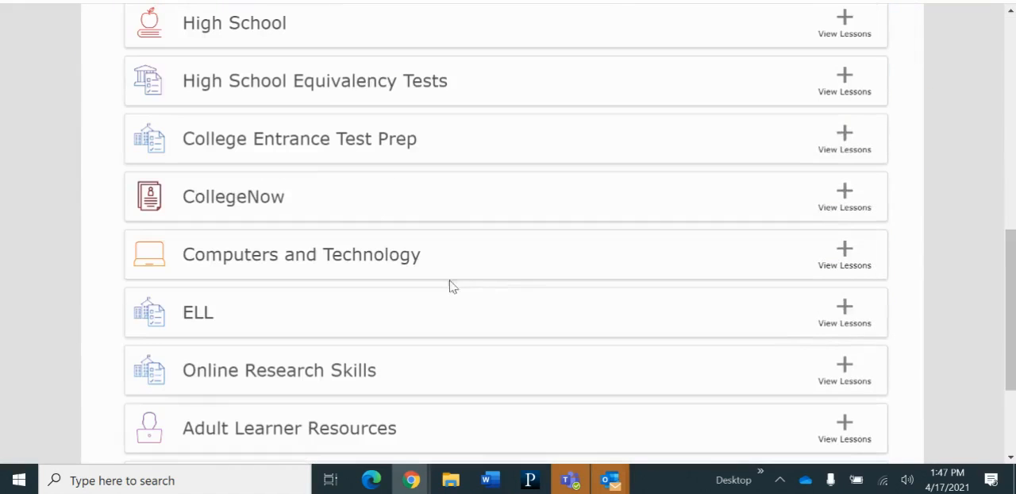
- From the AP Exam Prep list, go to the AP Biology resources page
scroll("up", 3)
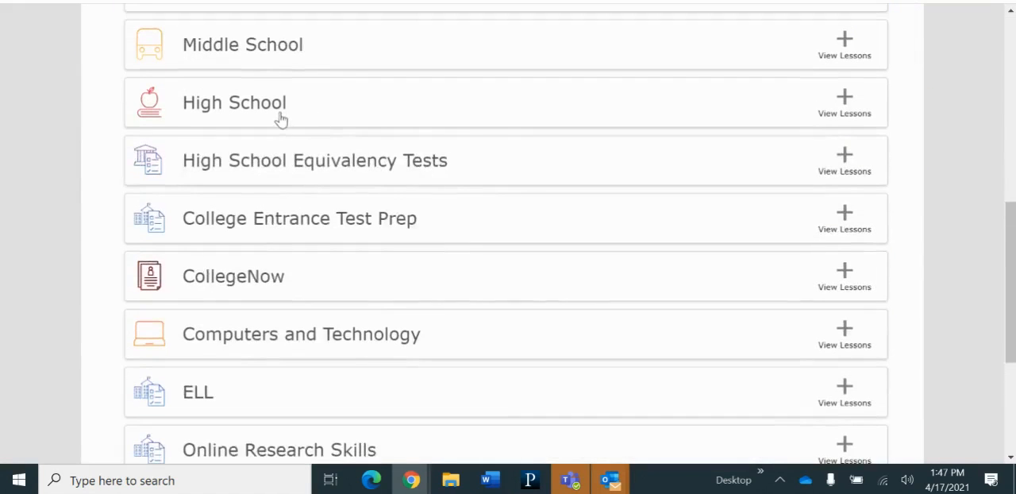
scroll("down", 3)
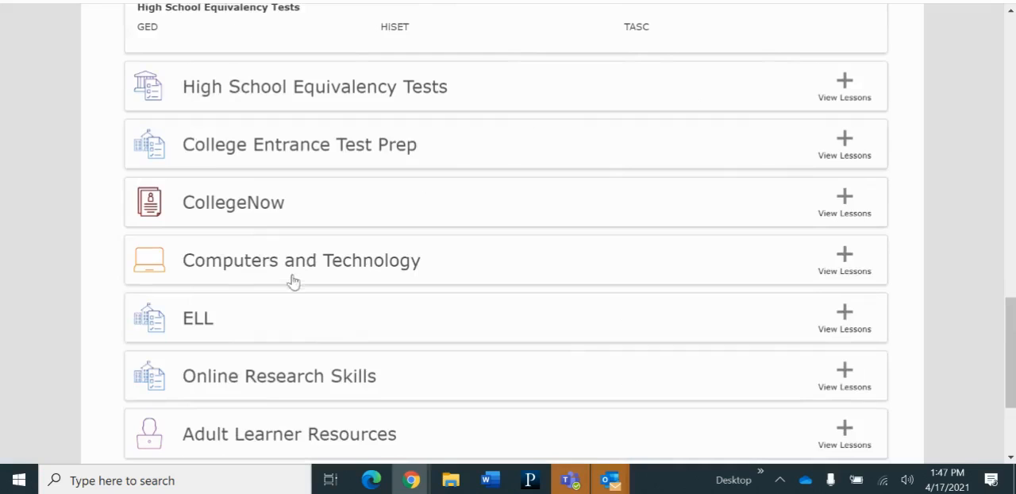
scroll("up", 3)
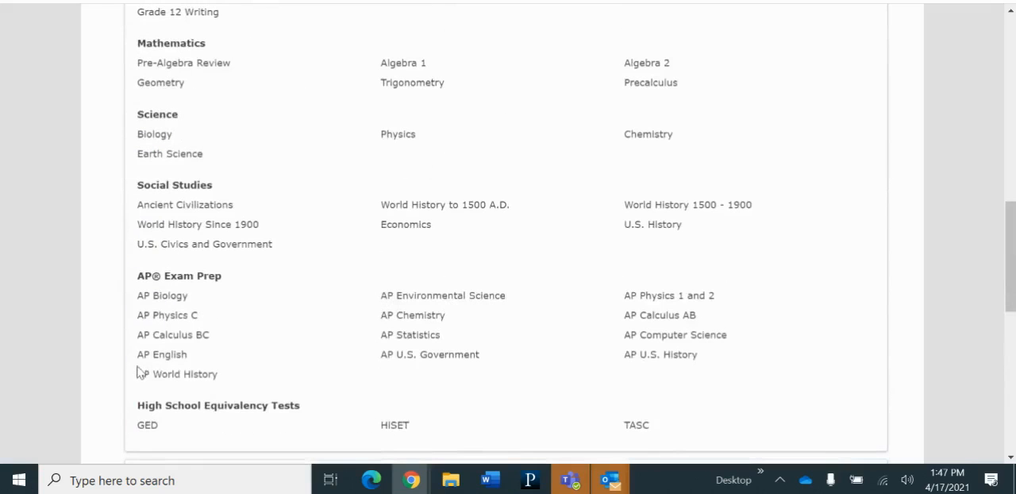
left_click(162, 295)
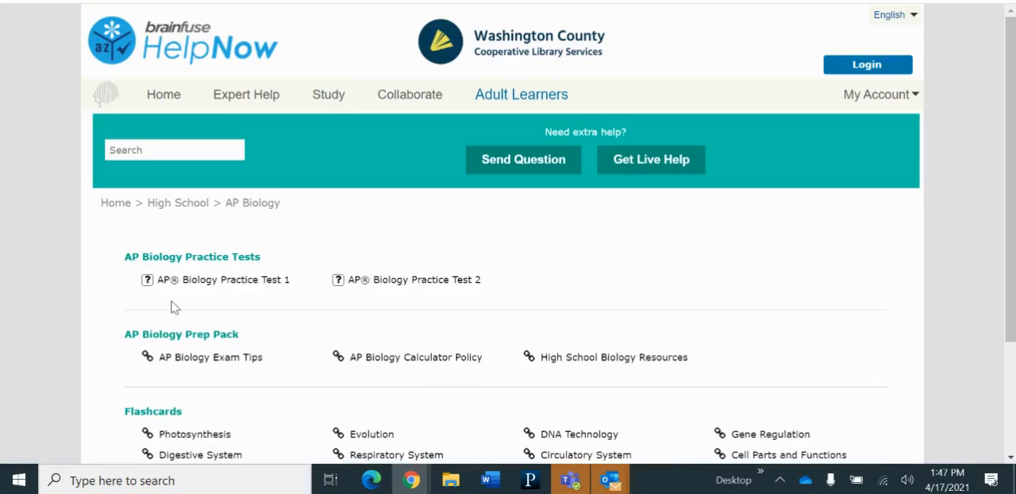
mouse_move(746, 262)
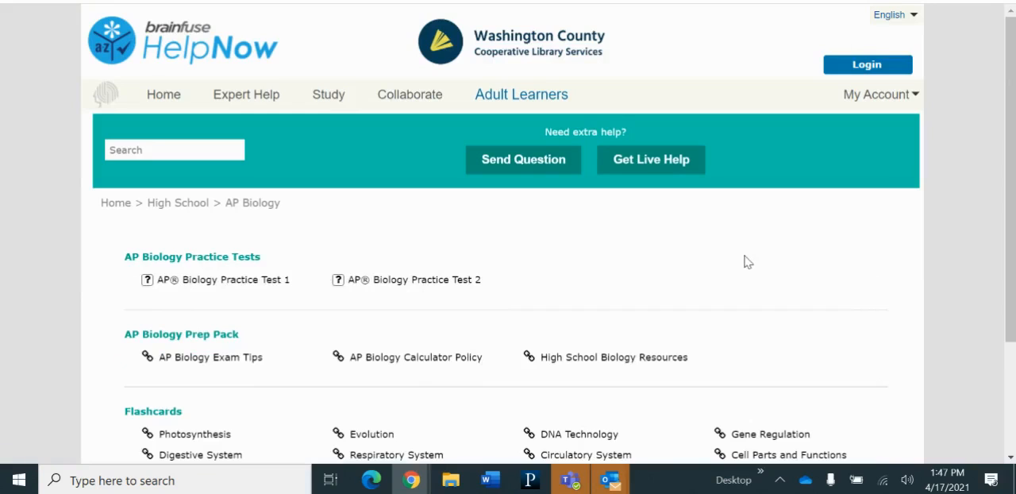
- Start the Photosynthesis flashcard set from AP Biology's Flashcards list
scroll("down", 3)
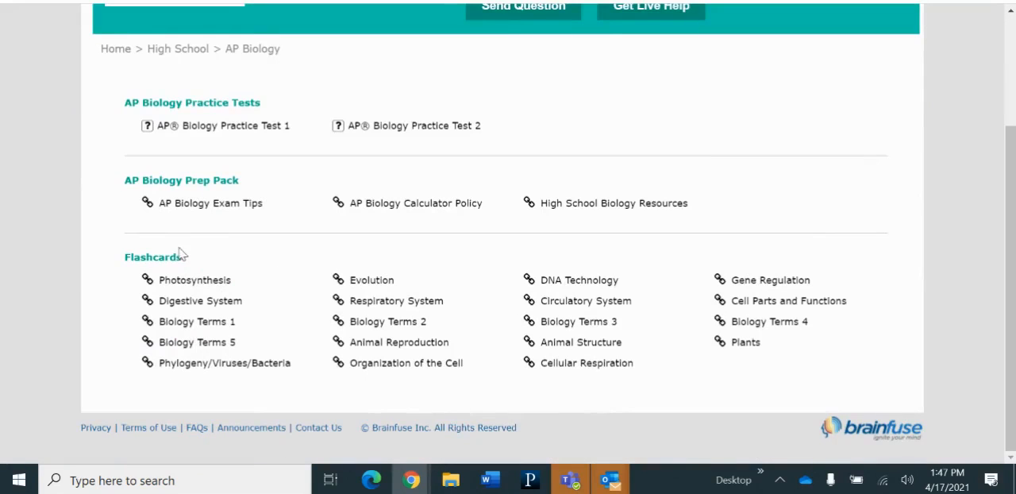
mouse_move(194, 280)
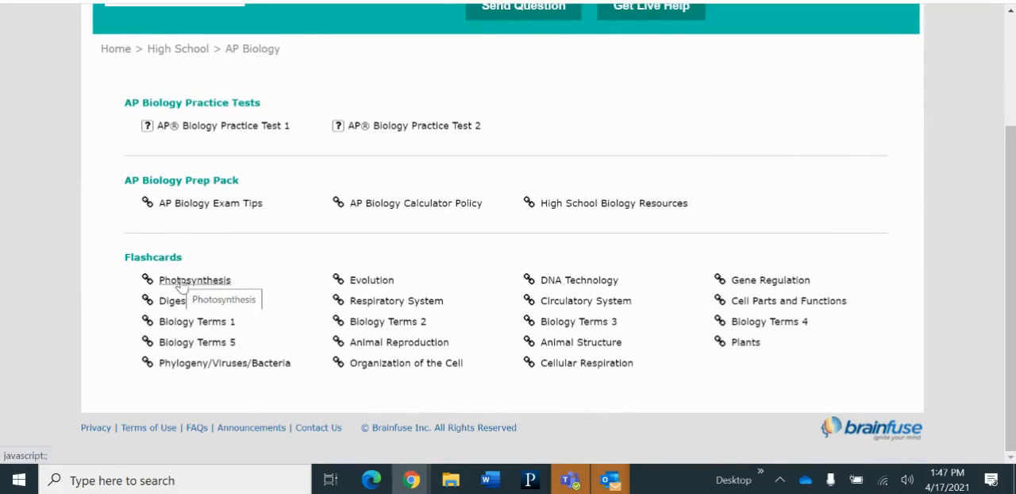
left_click(194, 279)
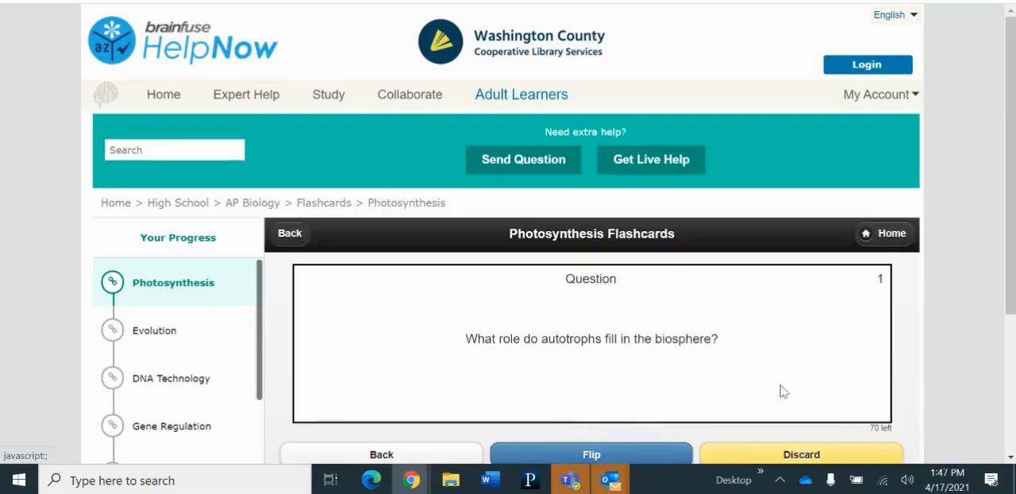
- Leave the flashcards via the Home link, returning to the Learning Library welcome page
scroll("down", 3)
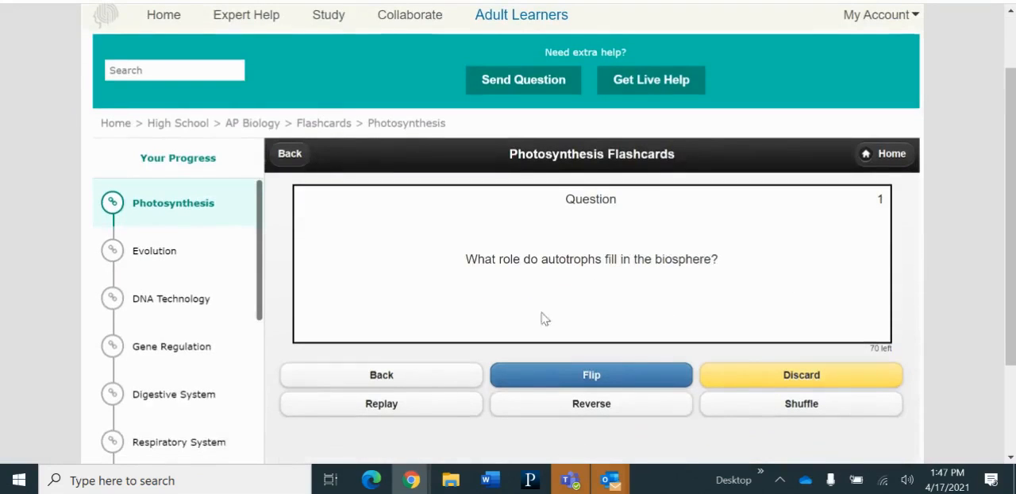
scroll("down", 3)
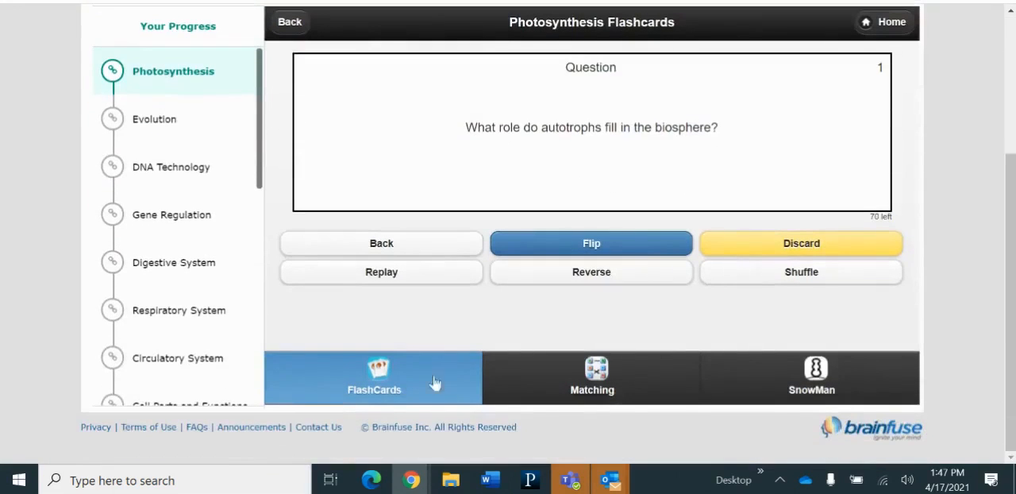
mouse_move(632, 387)
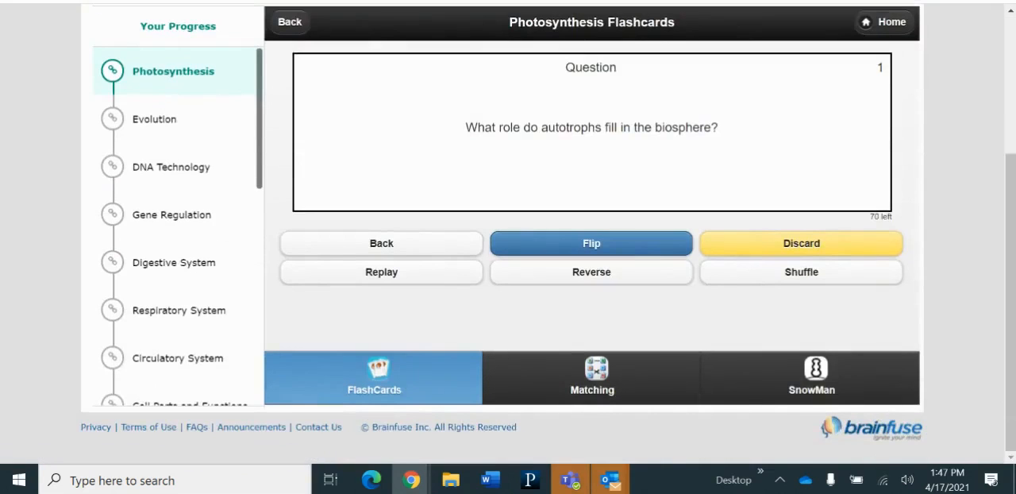
left_click(289, 22)
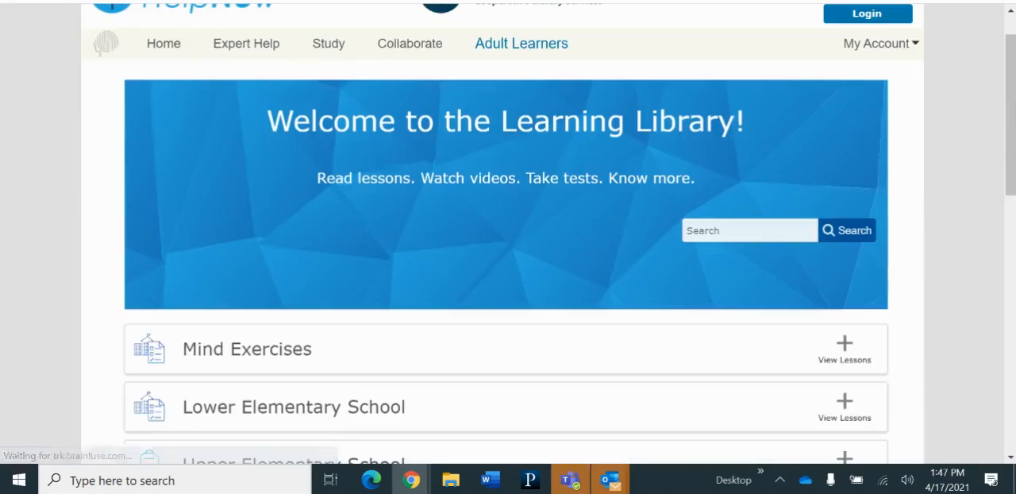
- Go to the AP English page listing AP practice tests and an AP Prep Pack
scroll("down", 3)
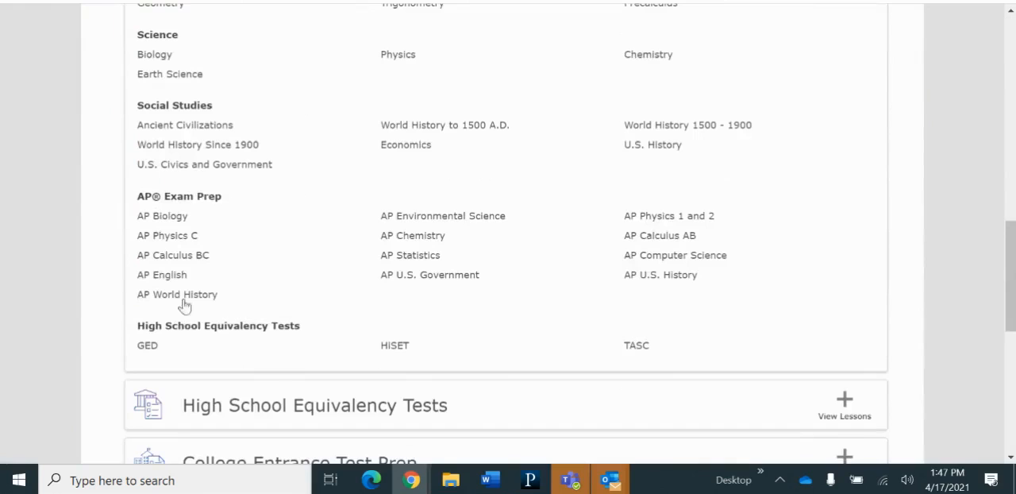
mouse_move(184, 283)
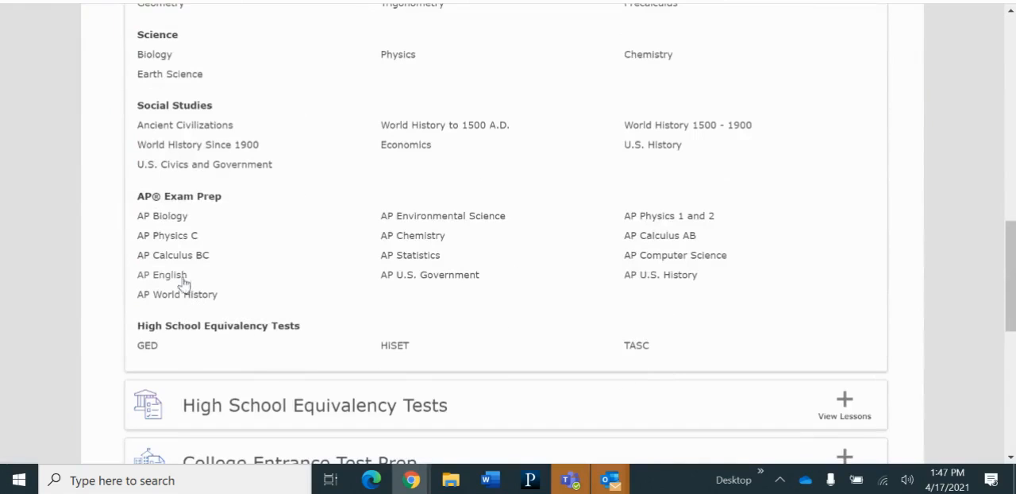
left_click(162, 274)
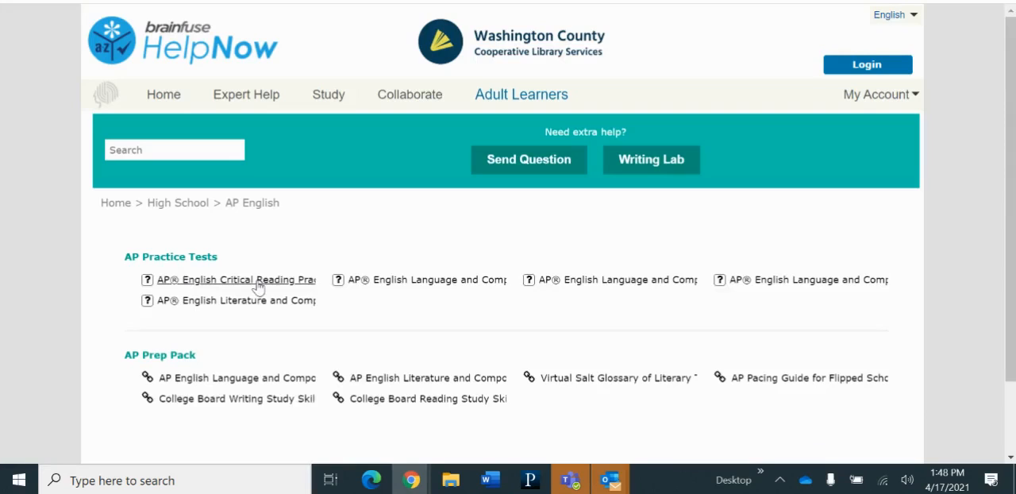
mouse_move(235, 300)
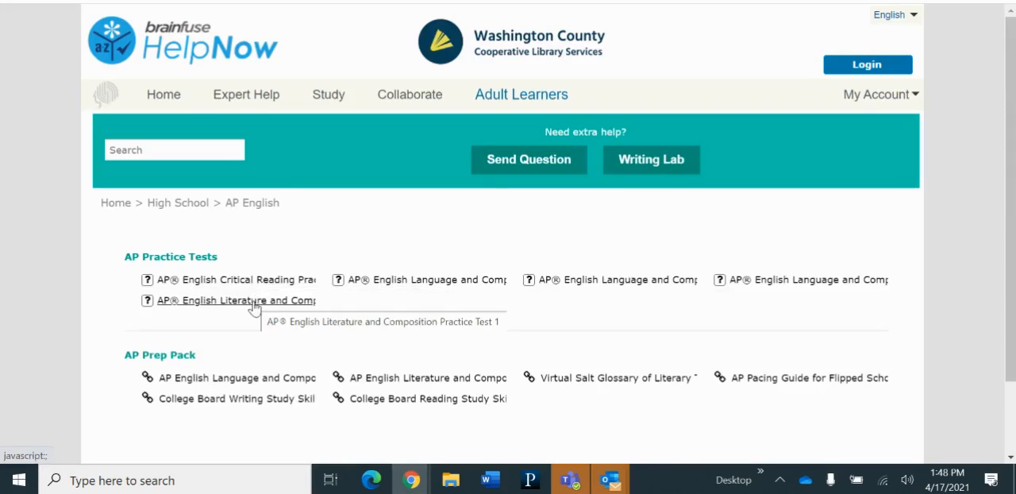
mouse_move(332, 230)
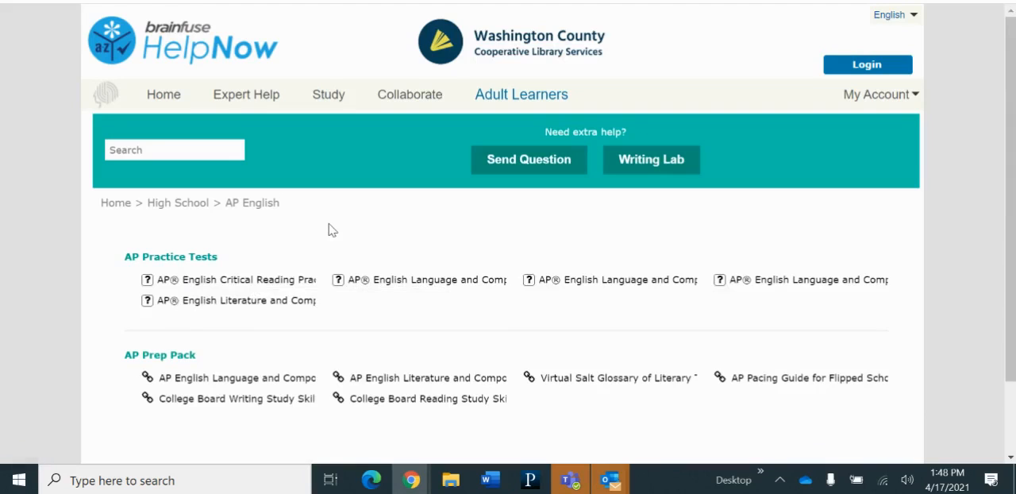
scroll("down", 3)
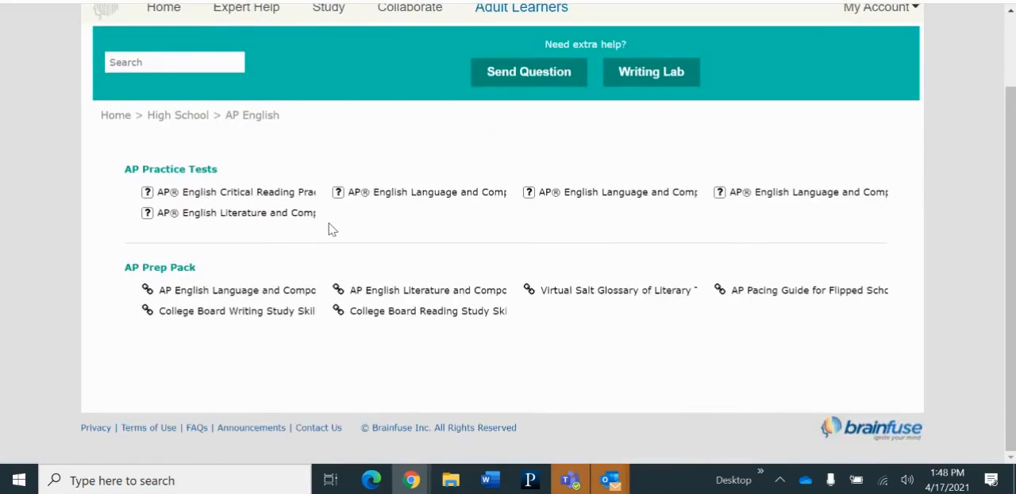
mouse_move(467, 393)
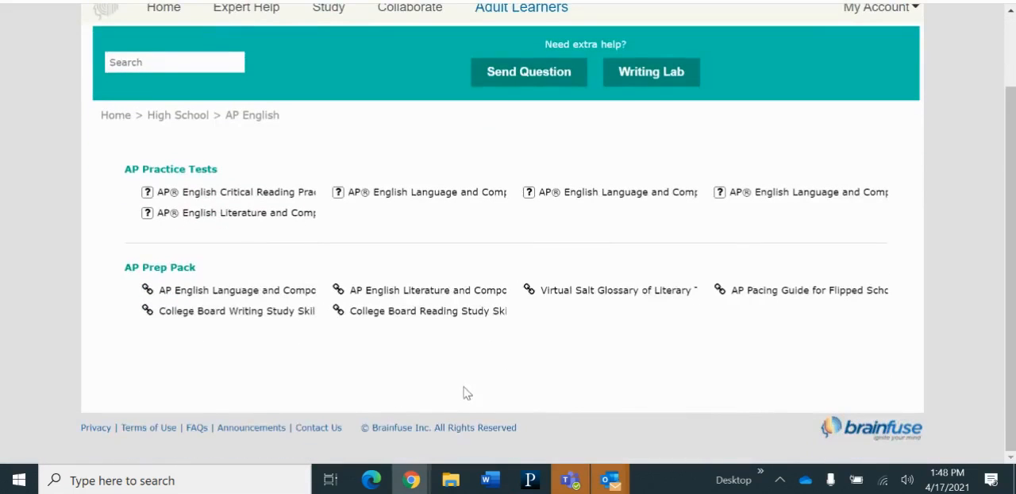
mouse_move(320, 377)
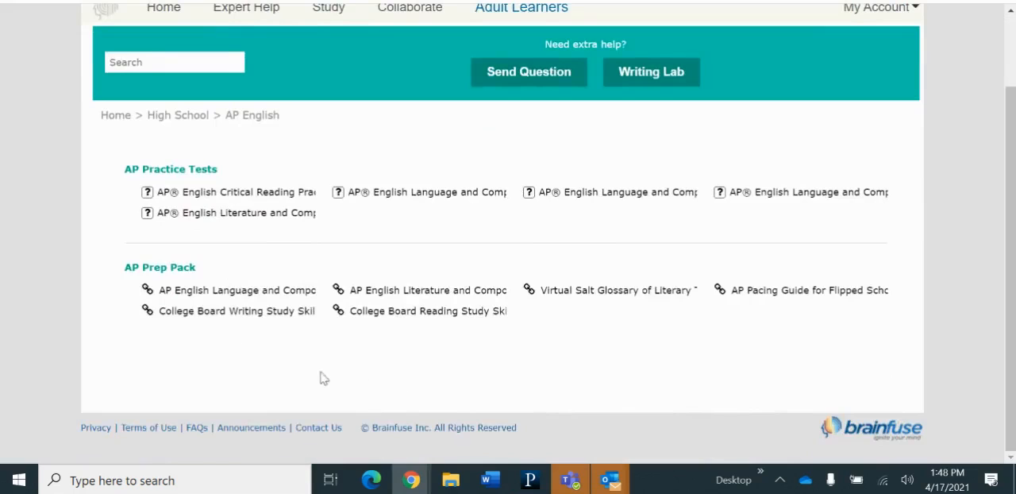
mouse_move(183, 276)
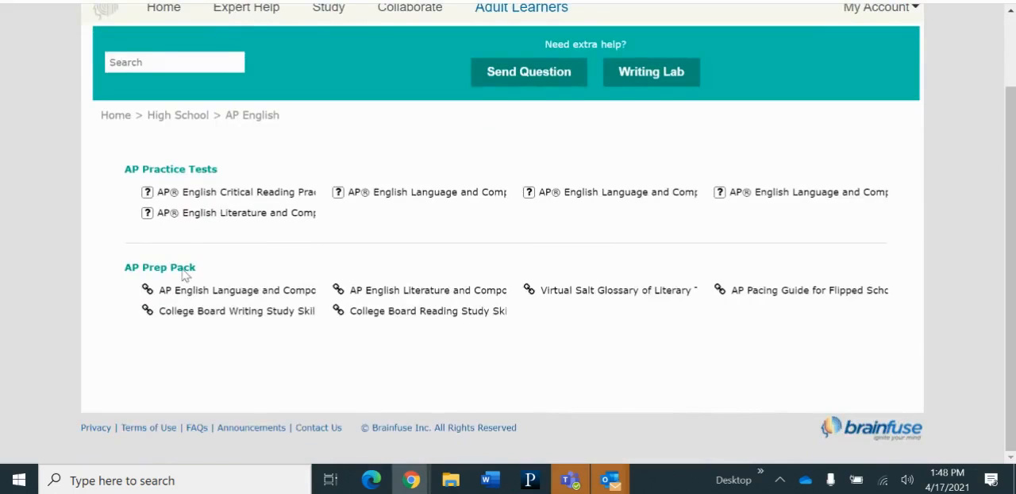
mouse_move(358, 149)
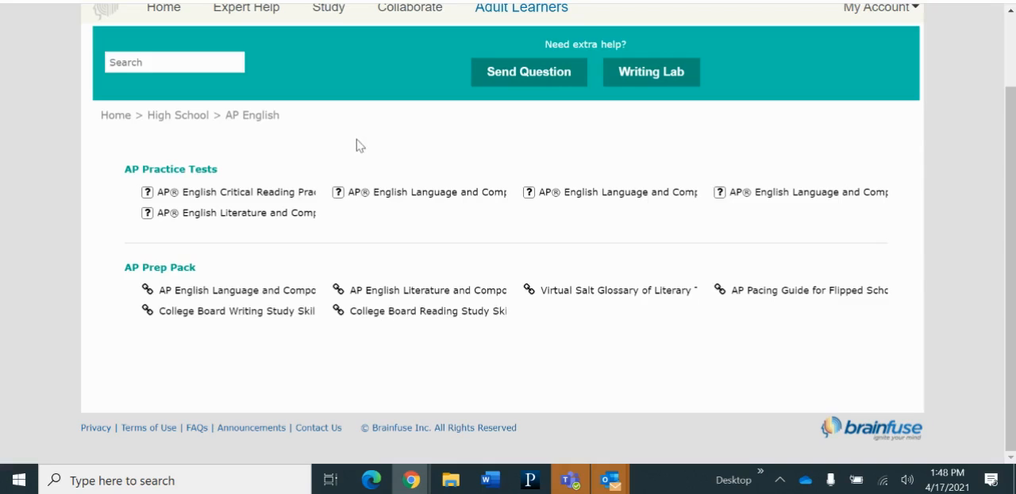
mouse_move(332, 143)
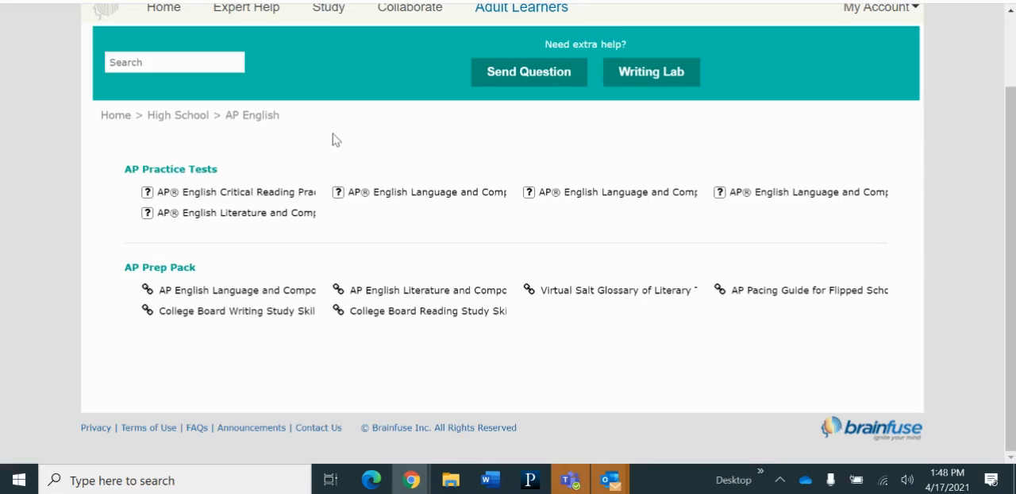
mouse_move(353, 149)
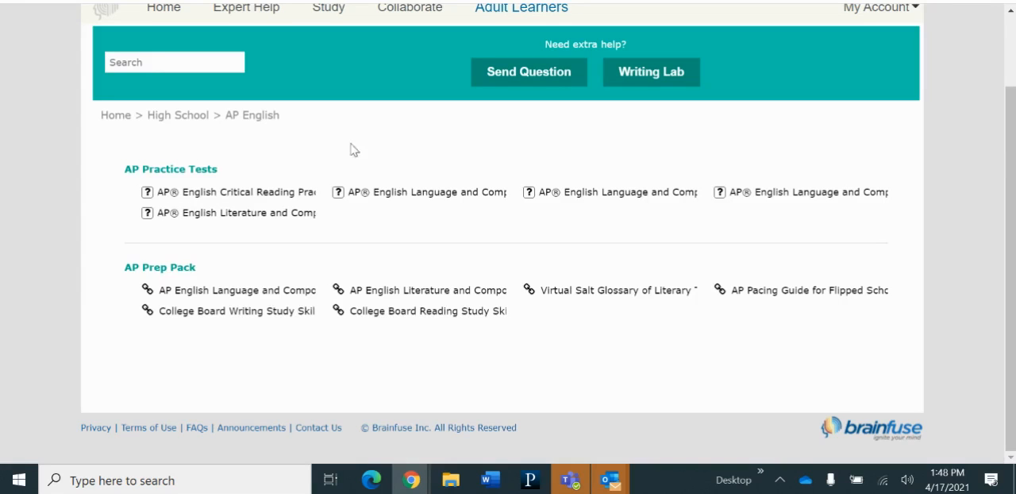
mouse_move(378, 135)
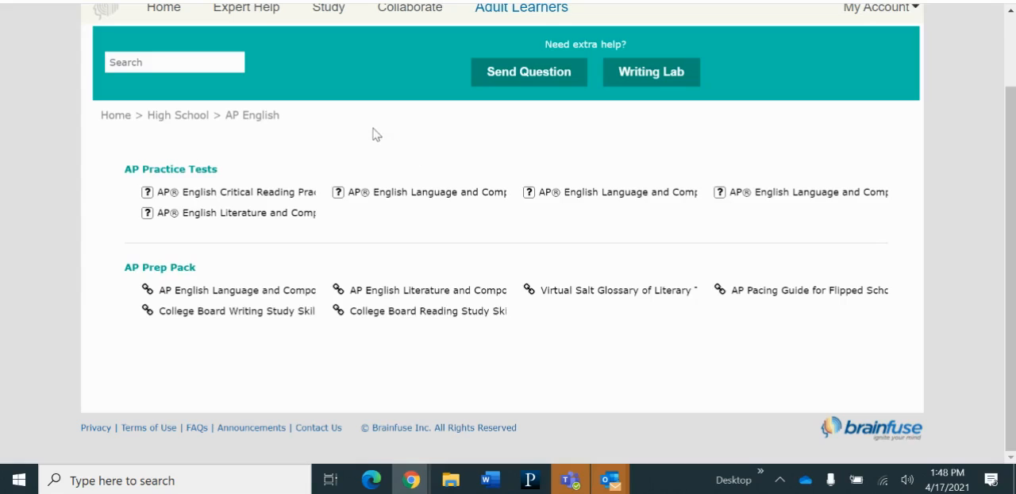
mouse_move(385, 121)
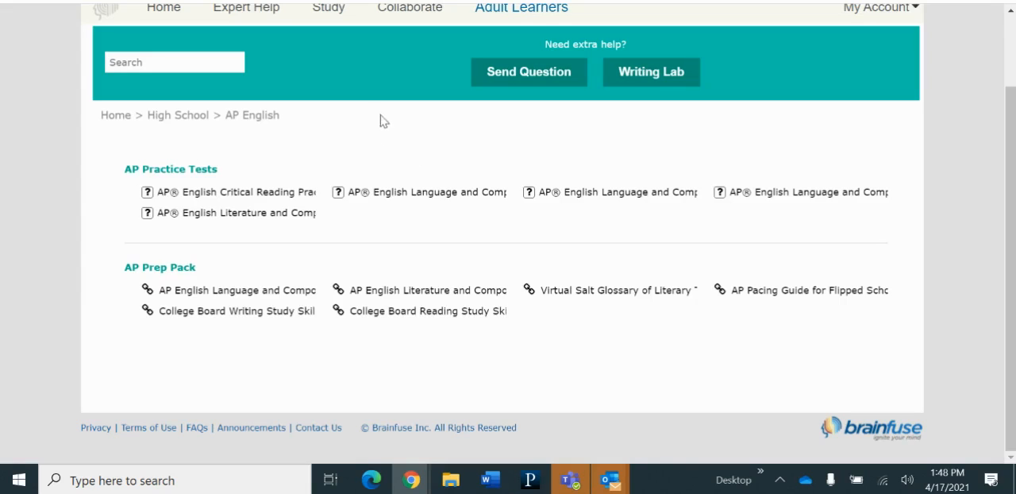
mouse_move(359, 140)
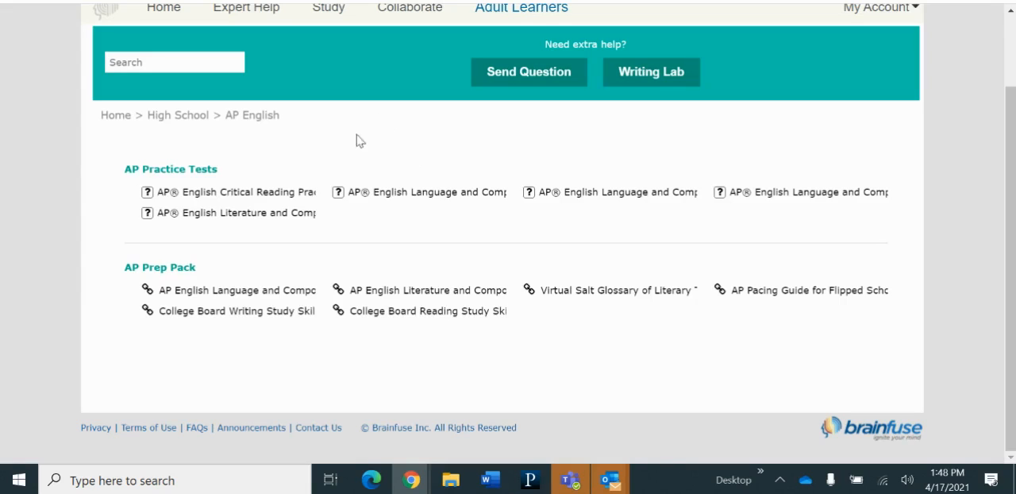
mouse_move(354, 142)
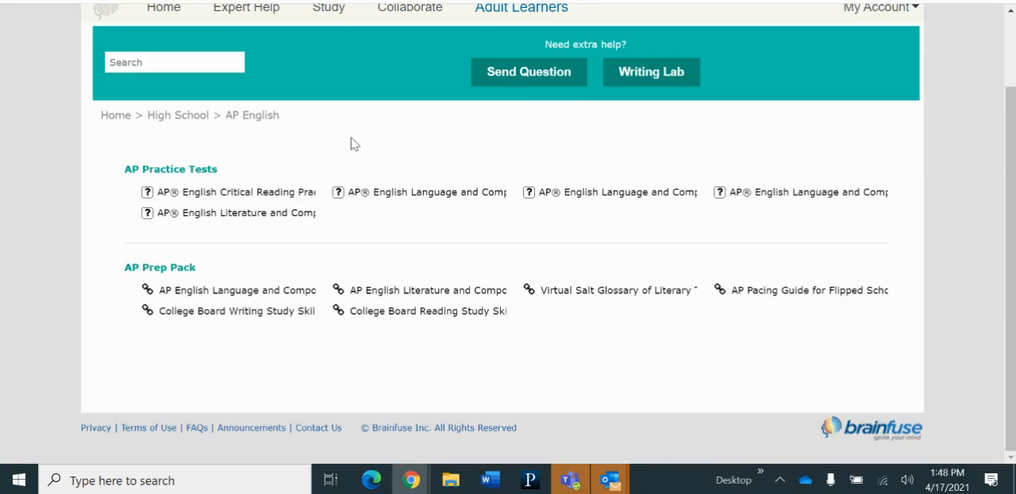
mouse_move(381, 134)
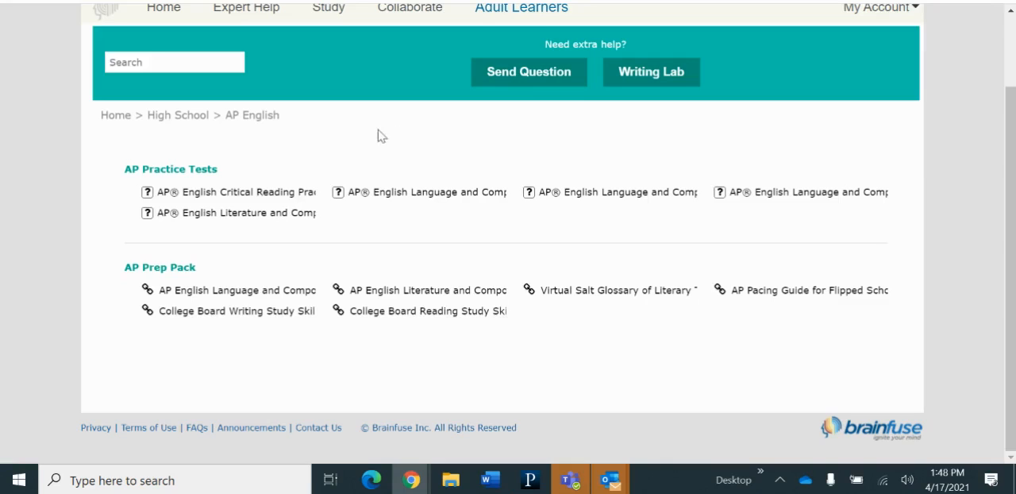